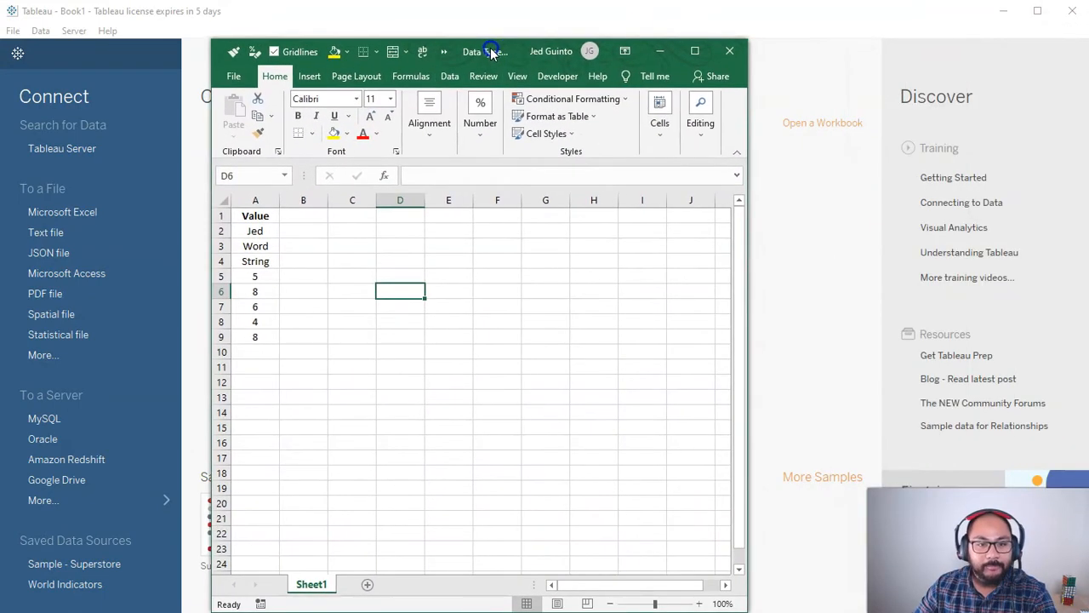
Step: Highlight the viewer comment's 'expected type float, found string' error wording in YouTube Studio
drag(485, 51, 645, 185)
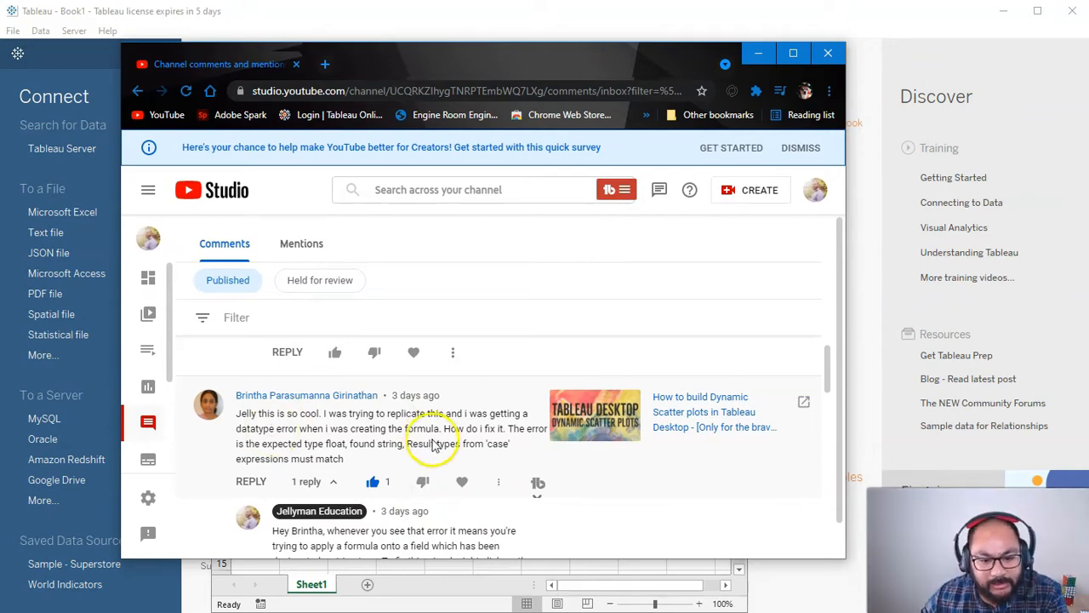
mouse_move(502, 429)
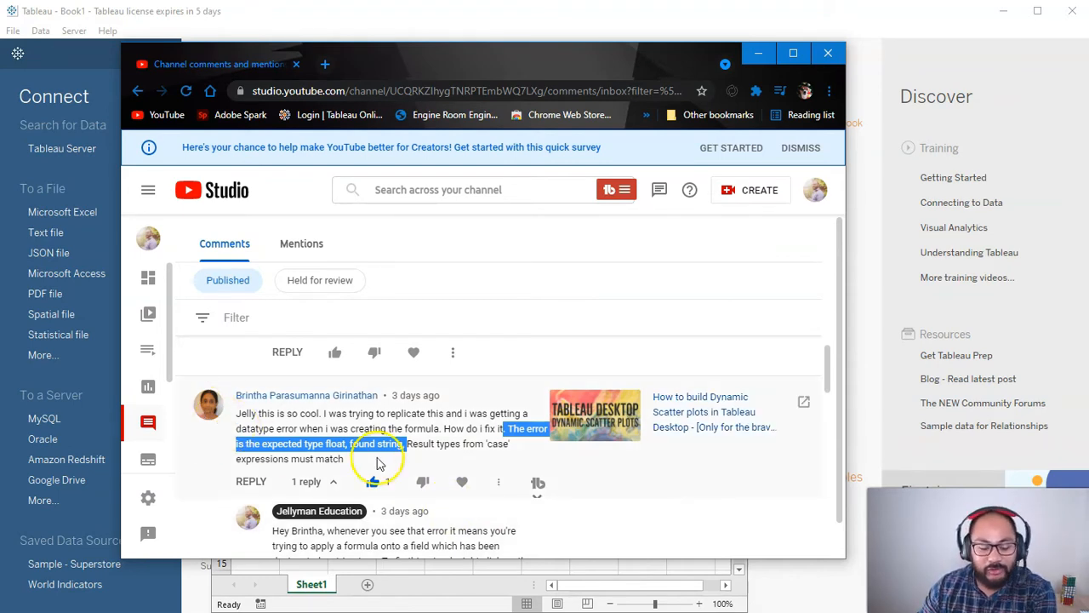
click(371, 482)
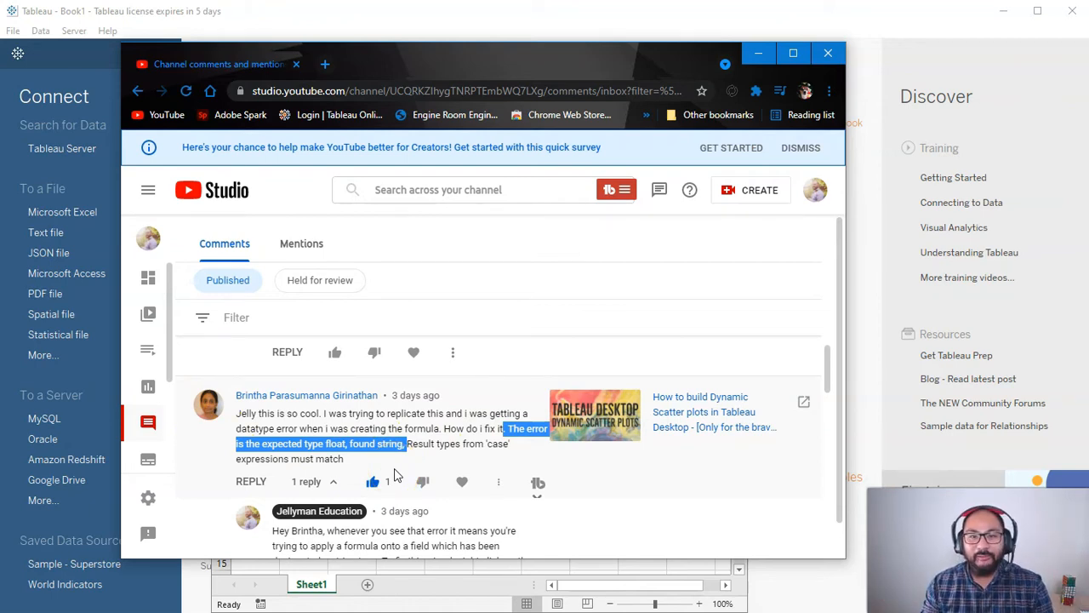
mouse_move(466, 58)
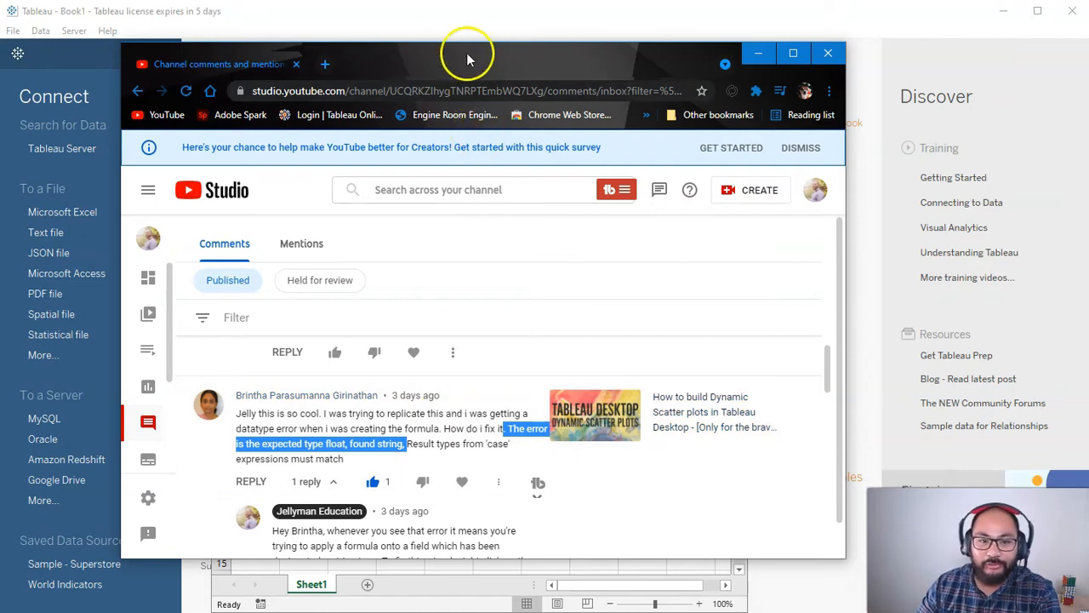
click(828, 53)
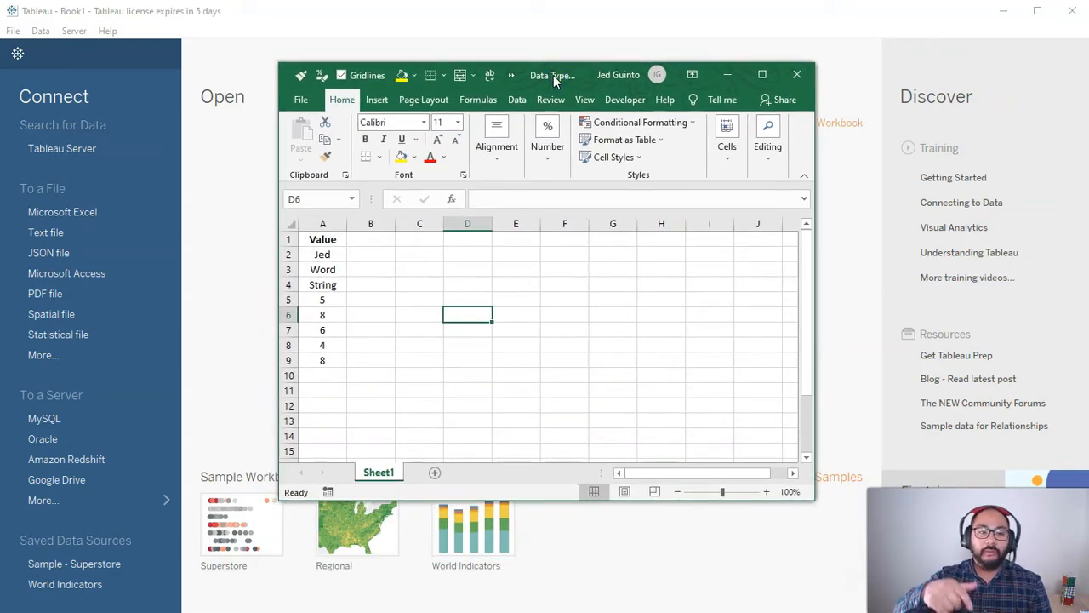
mouse_move(385, 307)
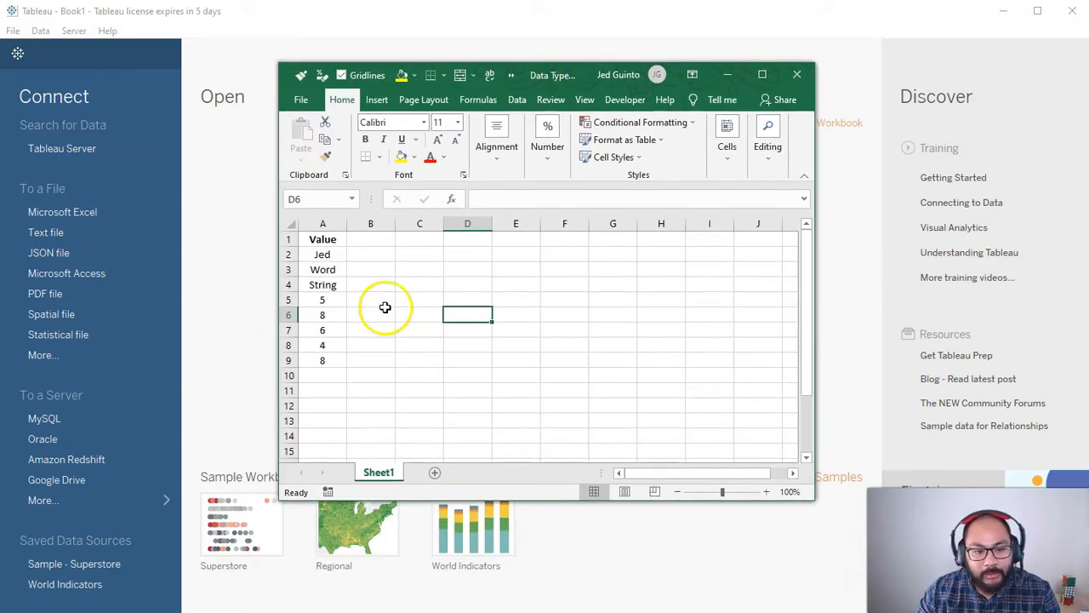
Step: Label column B Human, tagging the text values Words and the numeric values Numbers
drag(321, 253, 322, 284)
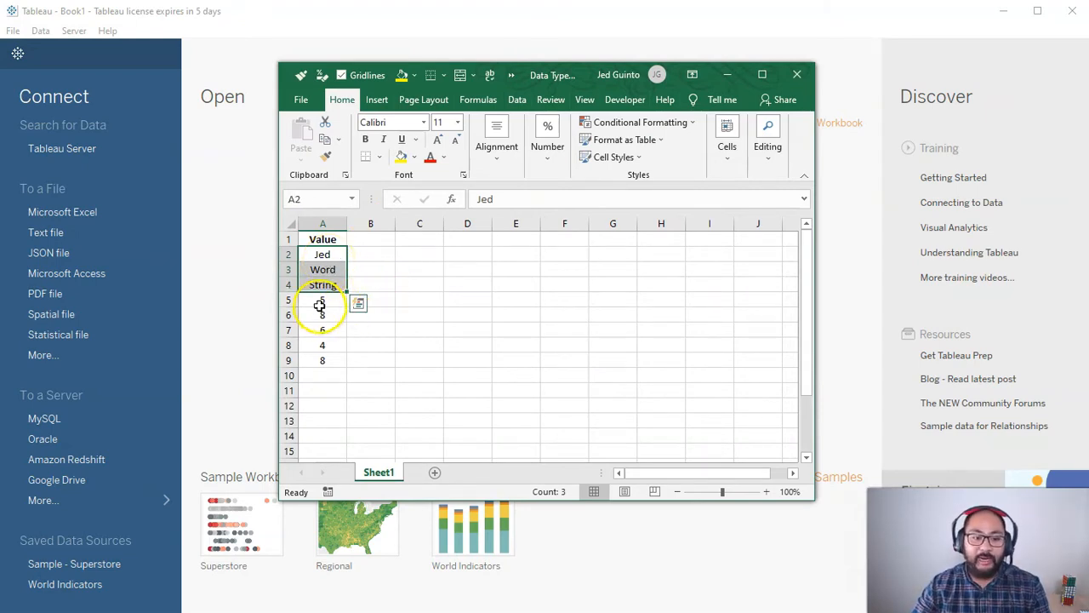
click(381, 238)
text(Human)
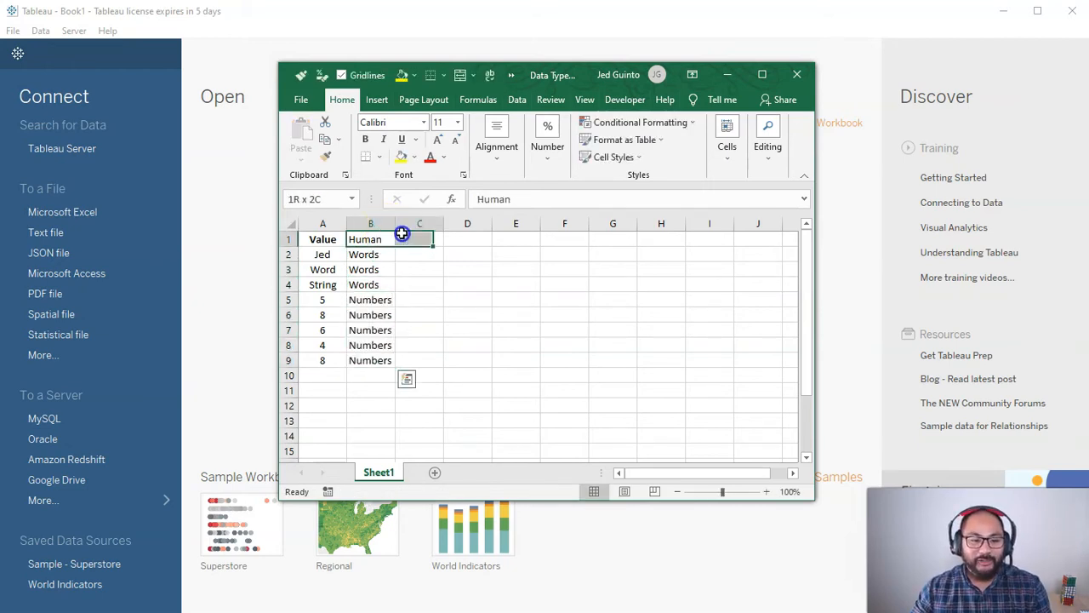
Step: Label column C Computer, tagging text values Strings and numeric values Number (decimal)
click(427, 238)
text(Computer)
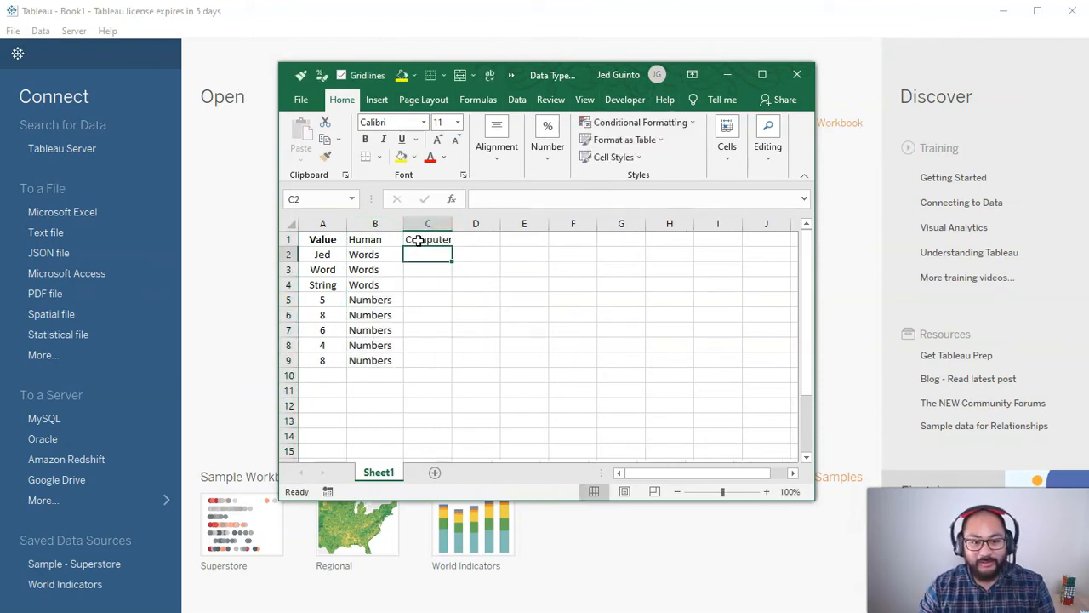
text(Strings)
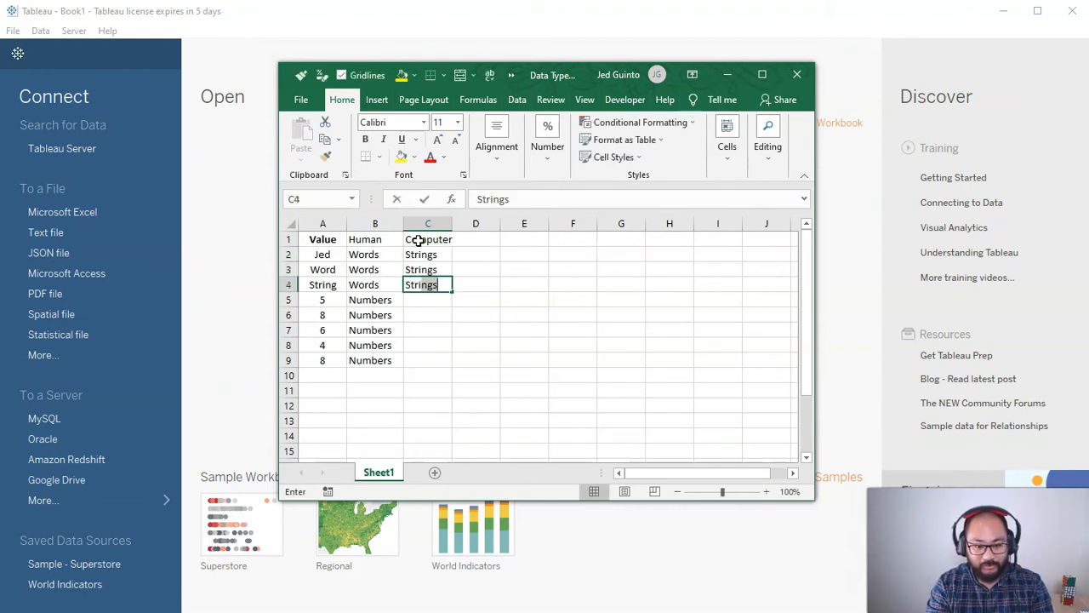
drag(427, 300, 427, 360)
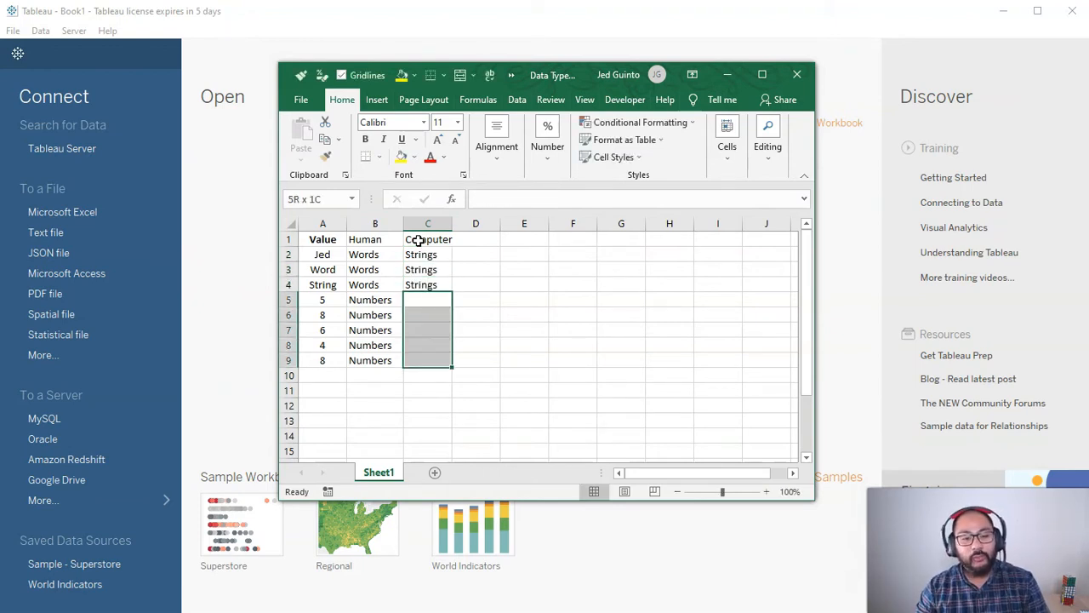
click(428, 299)
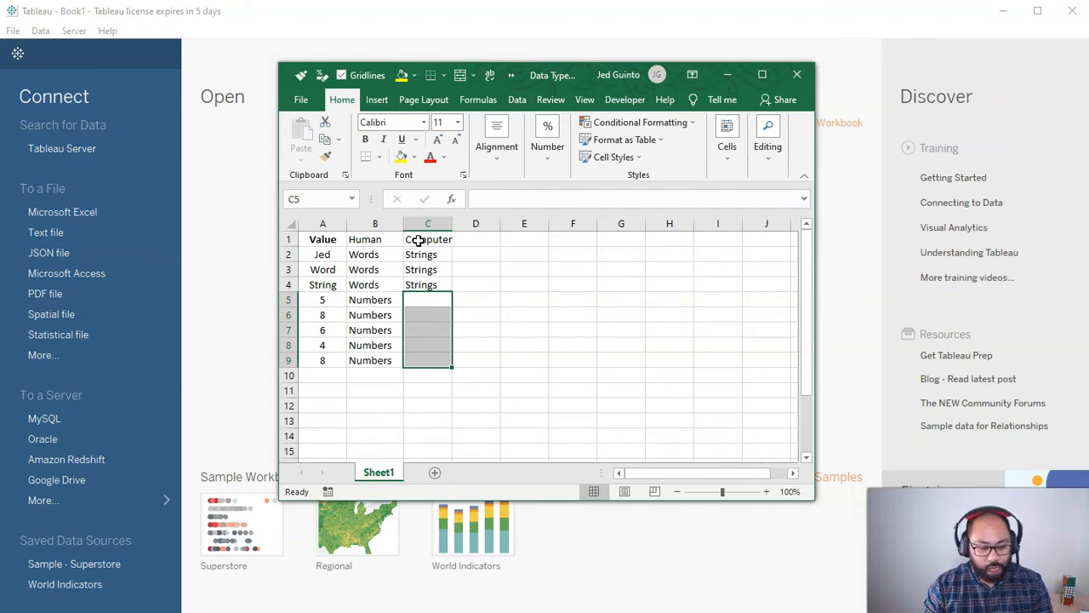
text(Integers)
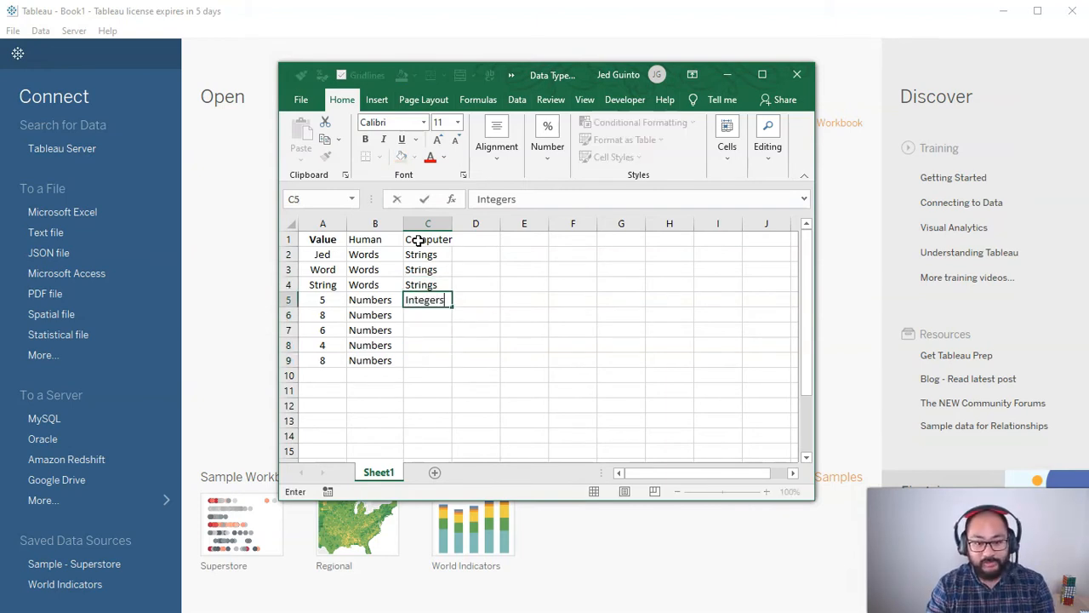
text(,)
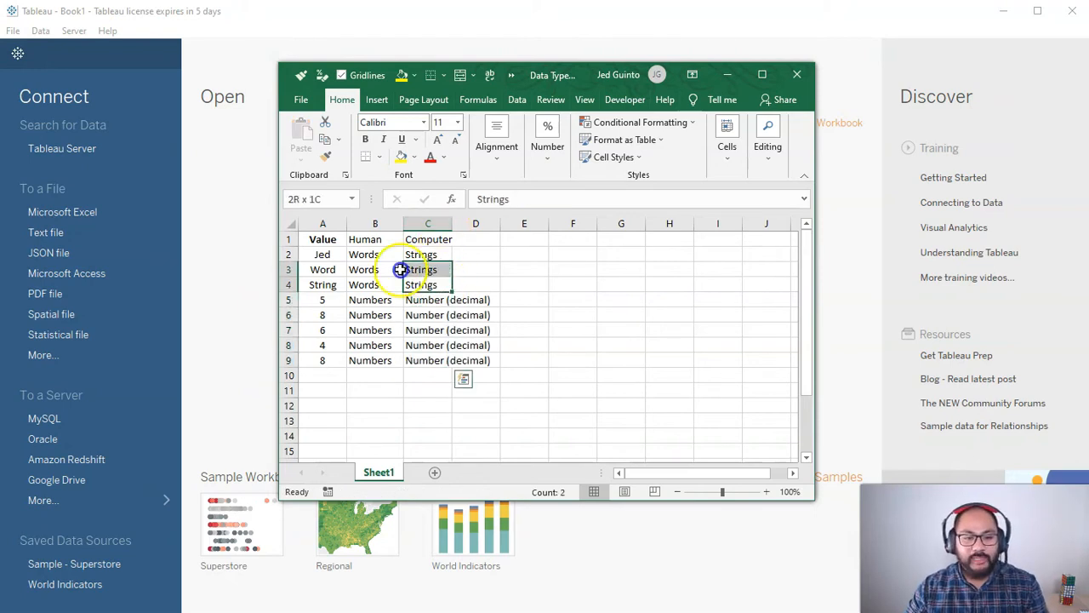
Step: Close the Excel workbook window, bringing up the save prompt
click(796, 75)
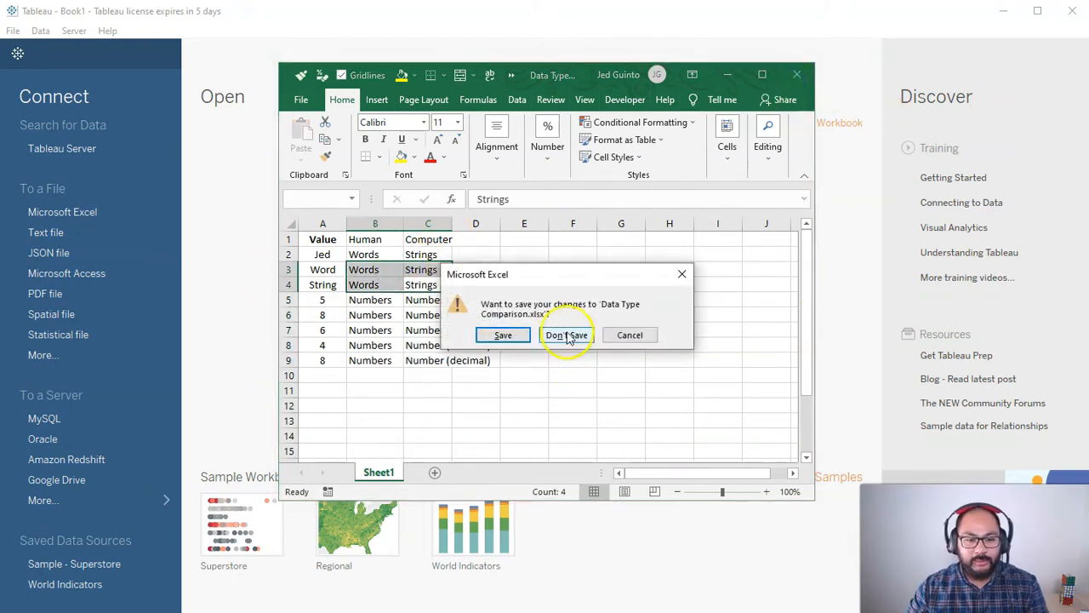
Step: Choose Don't Save so Excel closes and Tableau's Data Type Comparison source shows
click(565, 333)
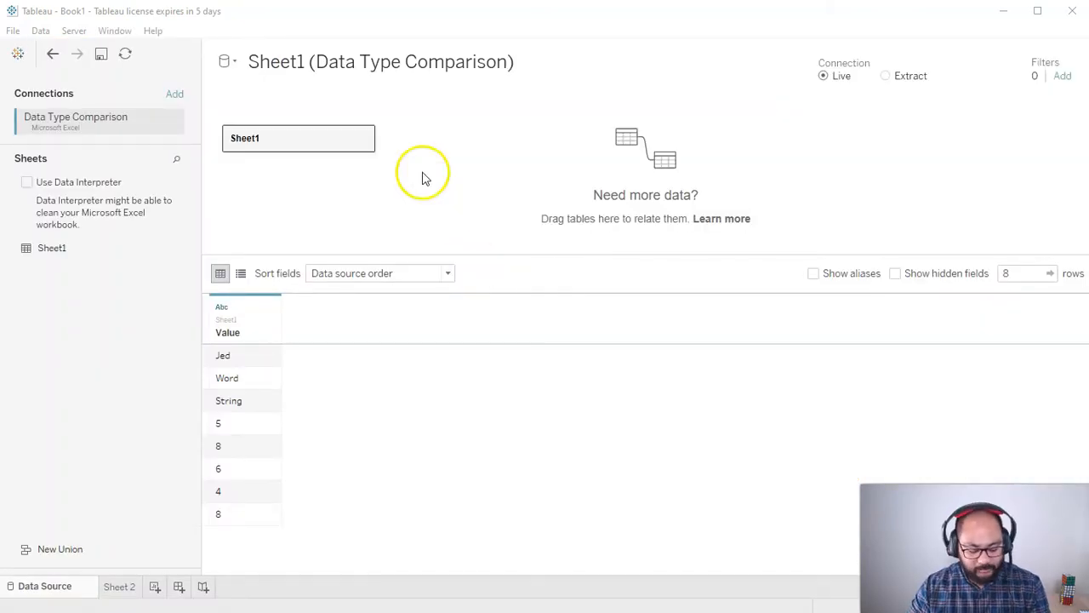
mouse_move(320, 473)
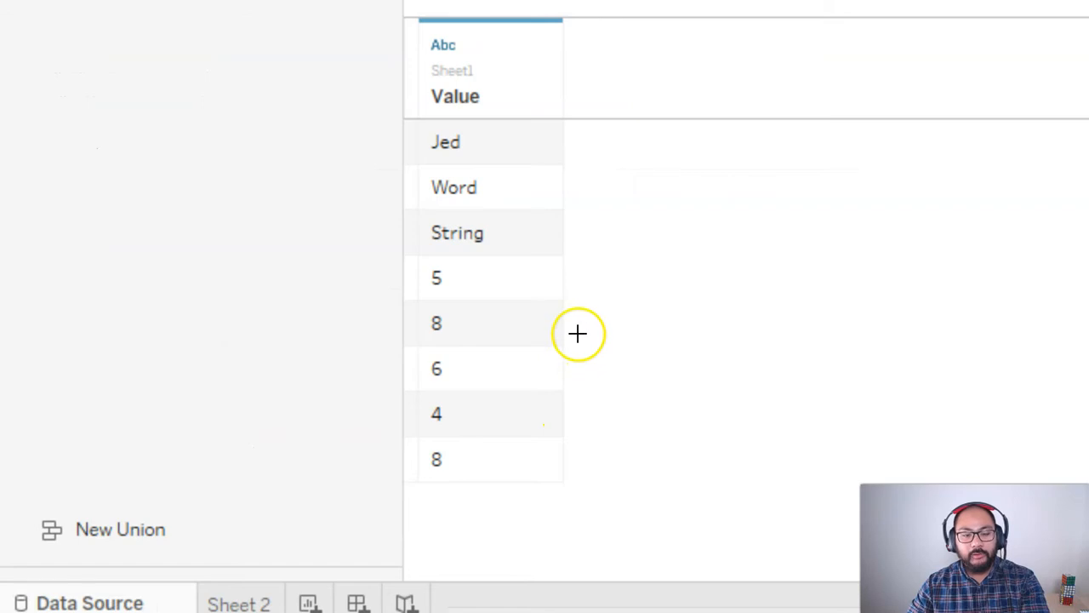
mouse_move(405, 130)
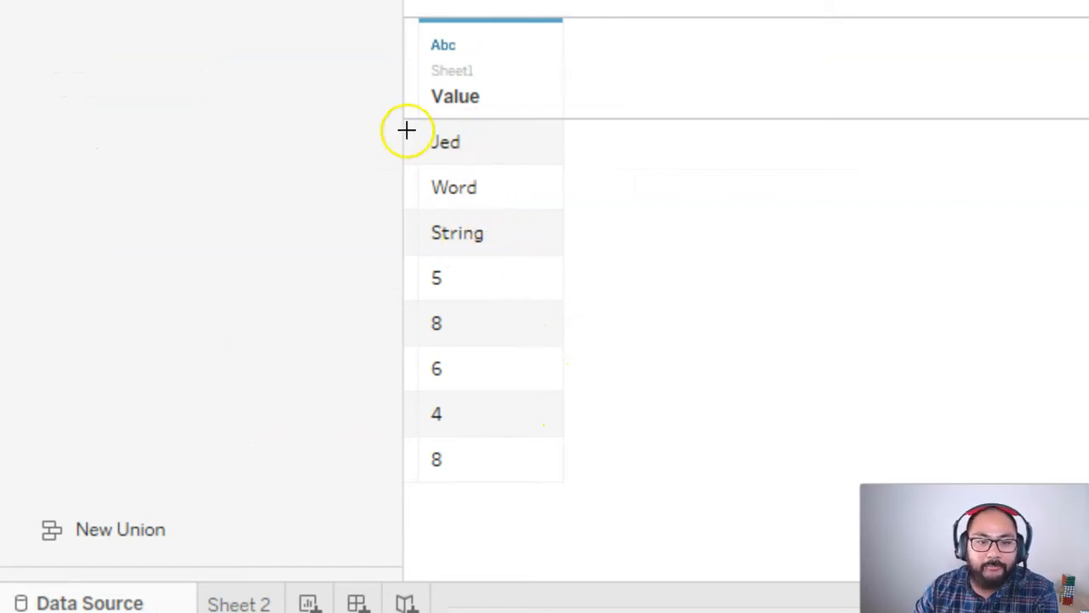
mouse_move(487, 252)
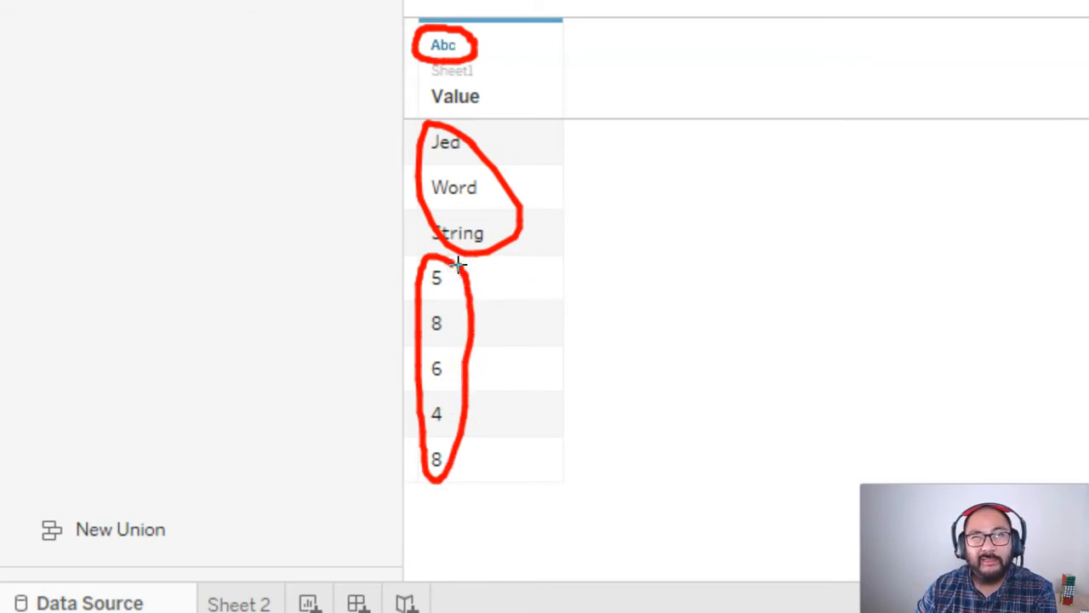
mouse_move(745, 298)
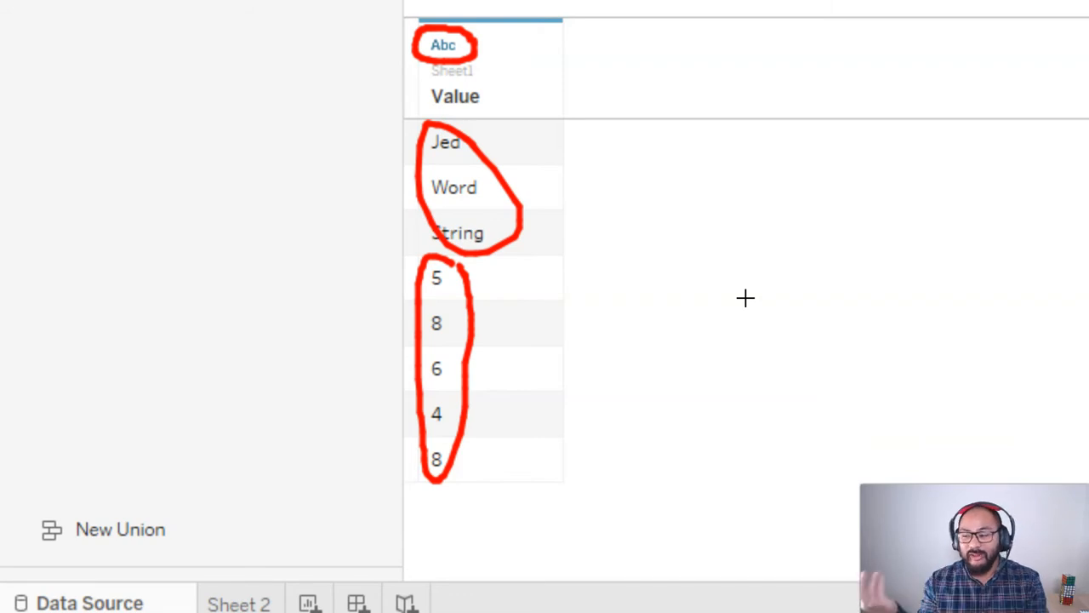
mouse_move(429, 95)
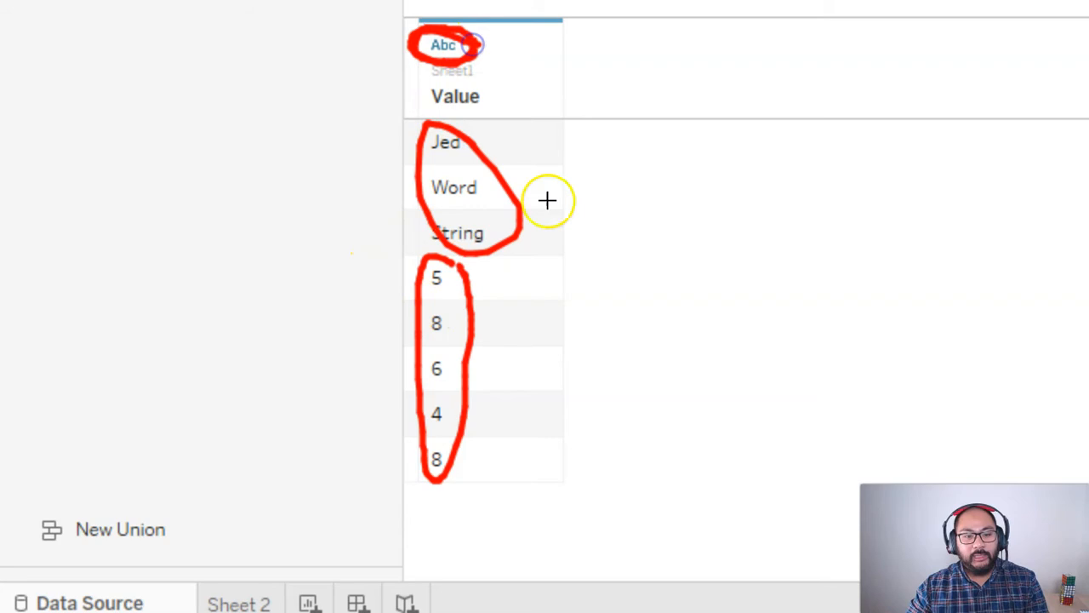
mouse_move(488, 58)
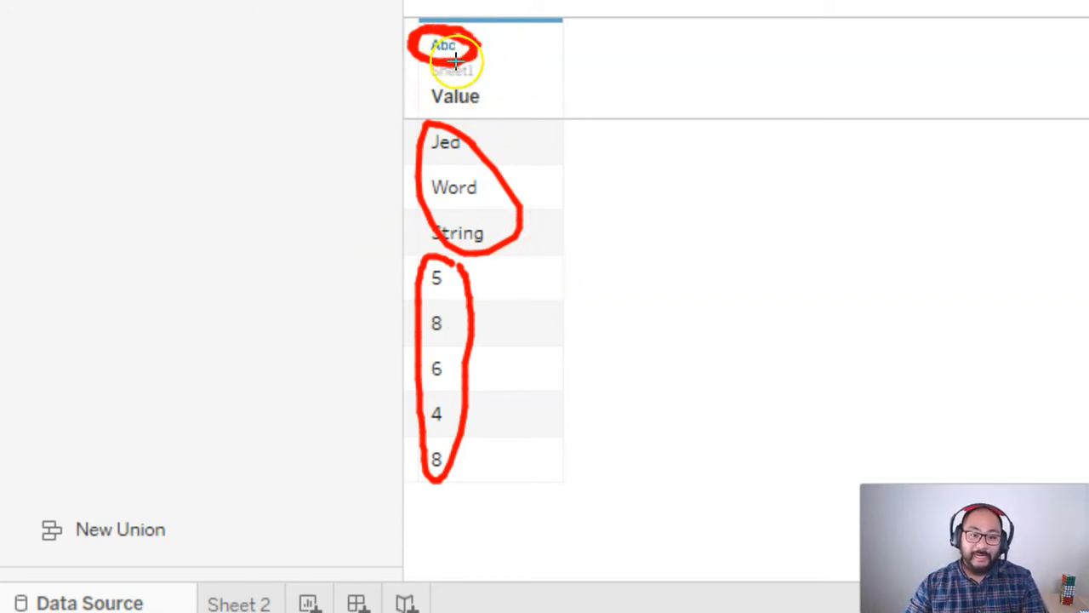
mouse_move(419, 235)
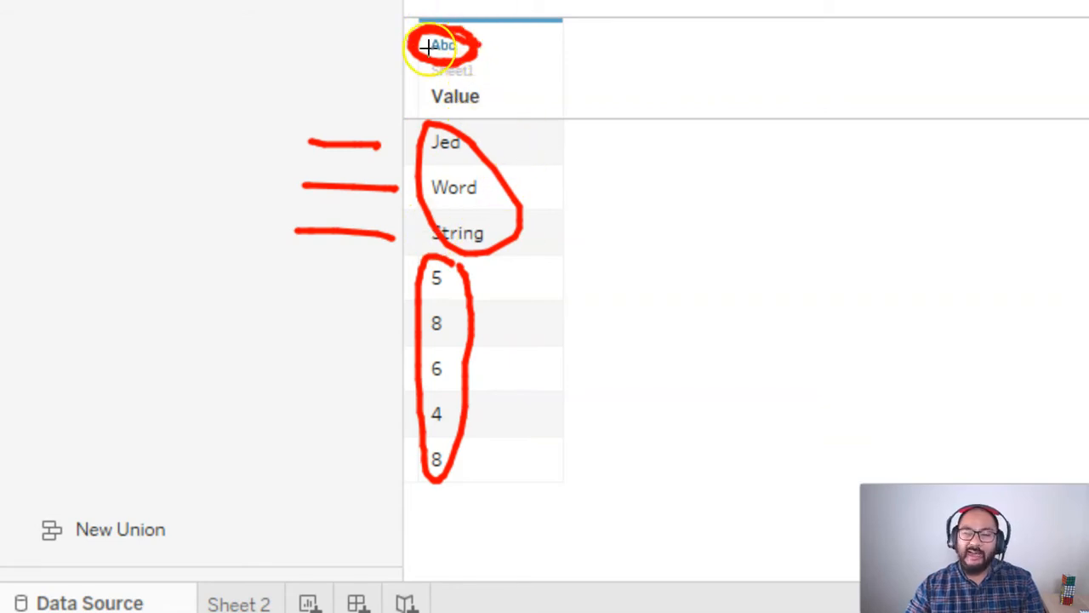
mouse_move(483, 145)
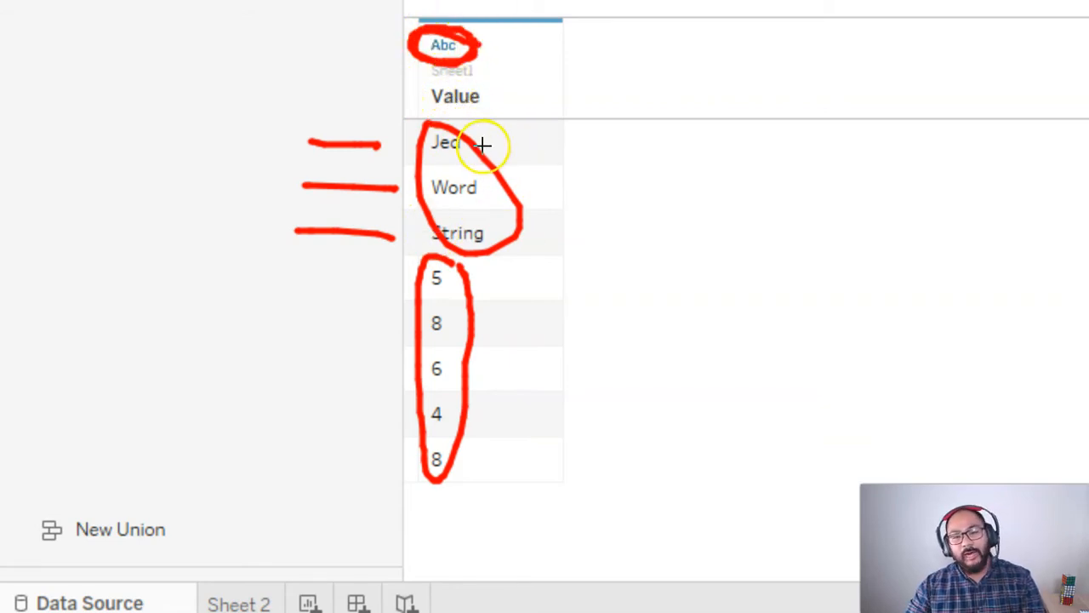
drag(483, 147, 650, 150)
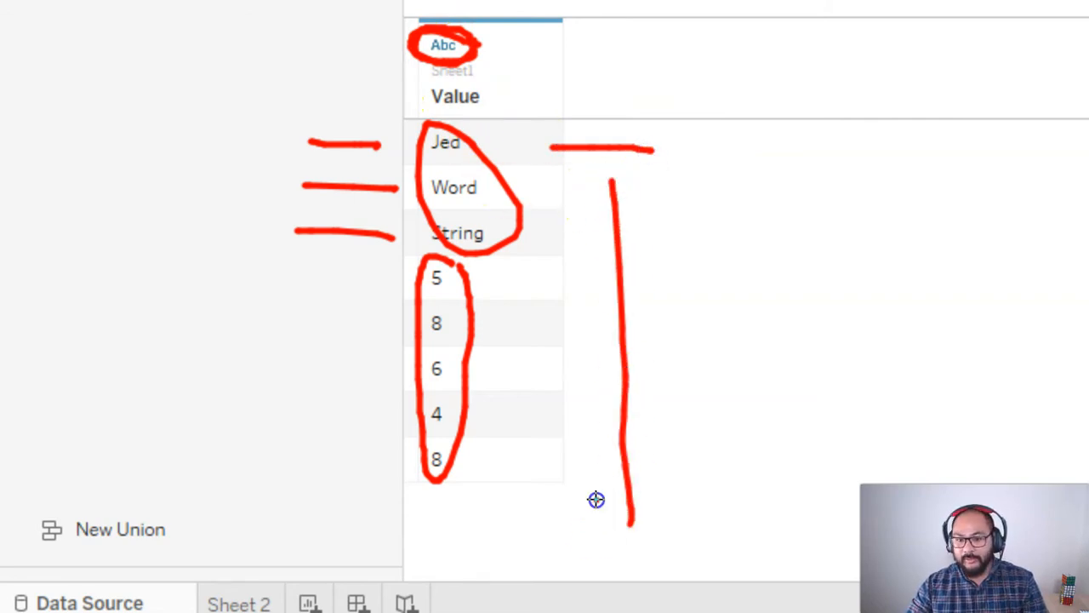
drag(621, 502, 630, 561)
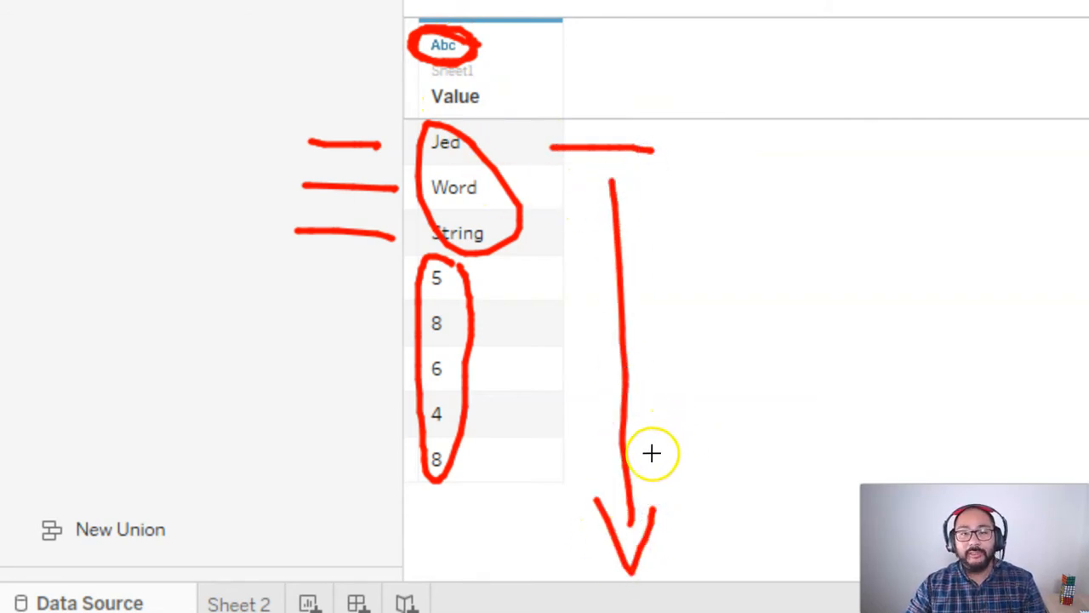
mouse_move(477, 44)
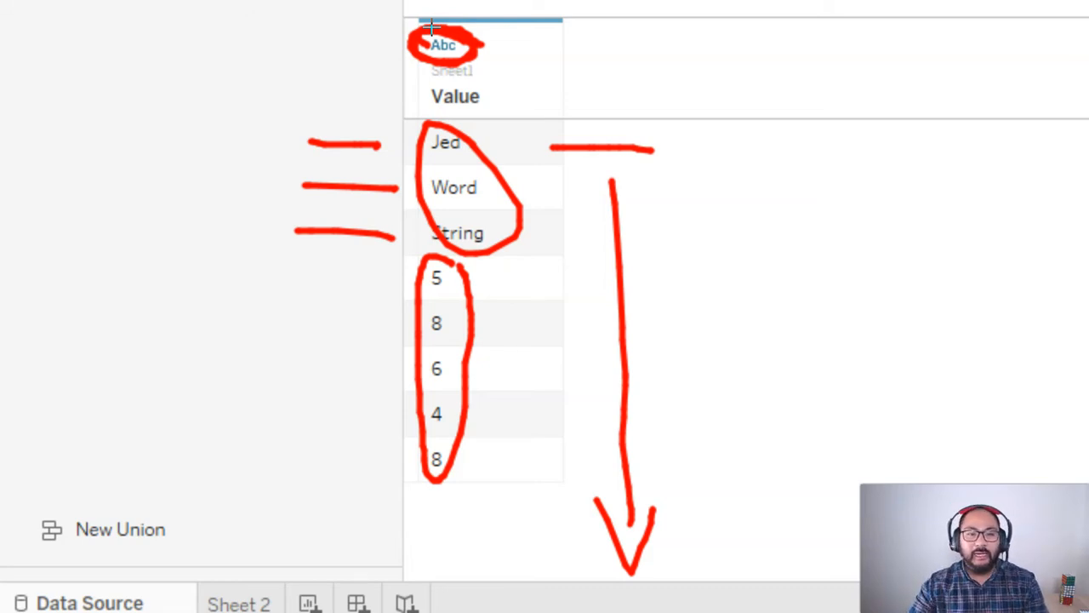
mouse_move(480, 43)
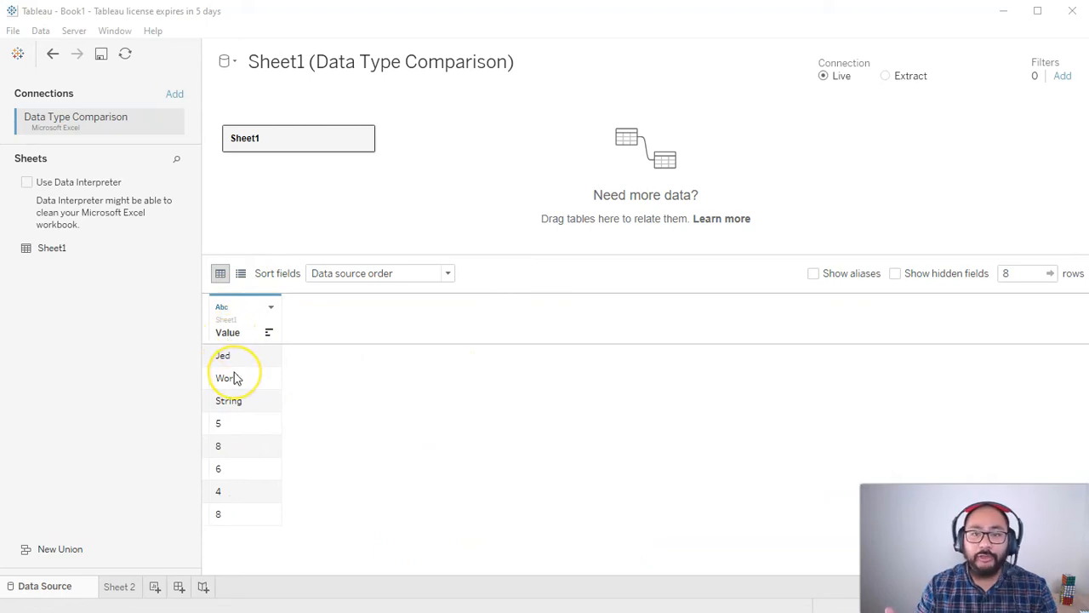
mouse_move(228, 308)
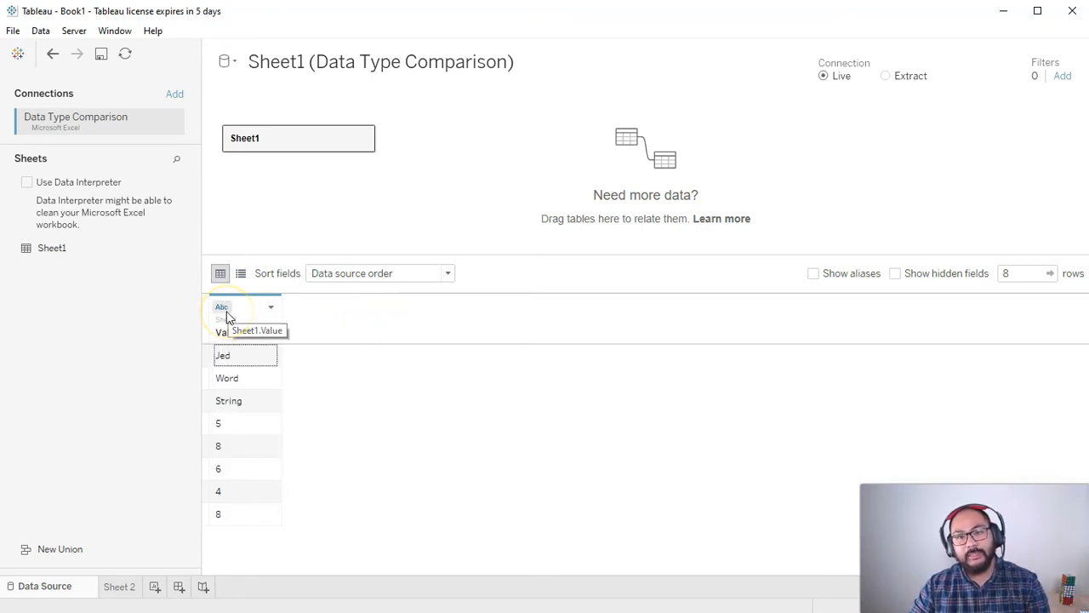
mouse_move(381, 315)
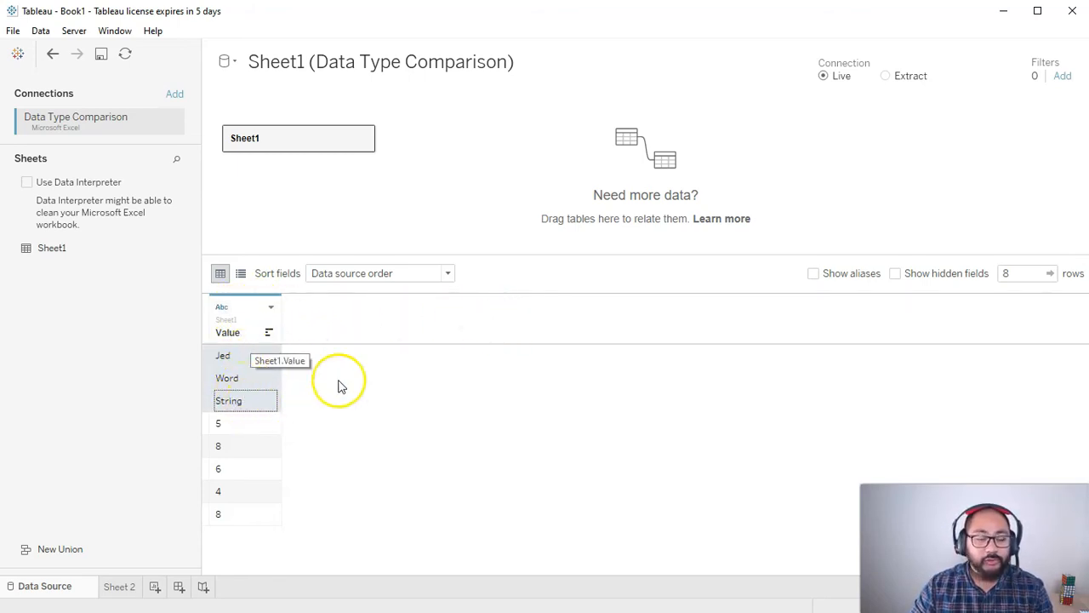
mouse_move(371, 378)
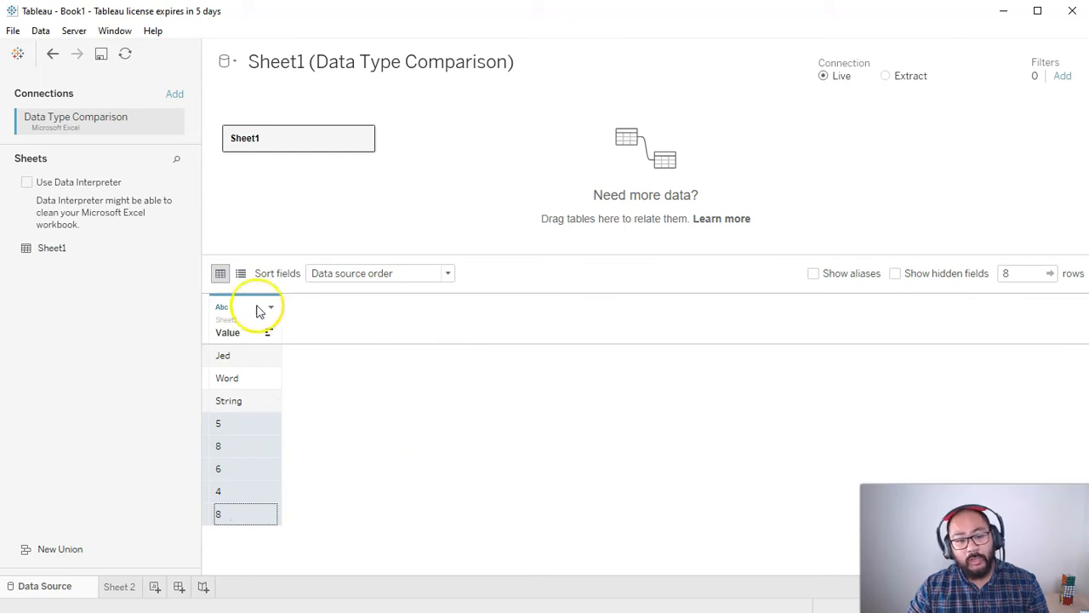
Step: Change the Value field's data type from Abc text to Number (decimal)
click(221, 306)
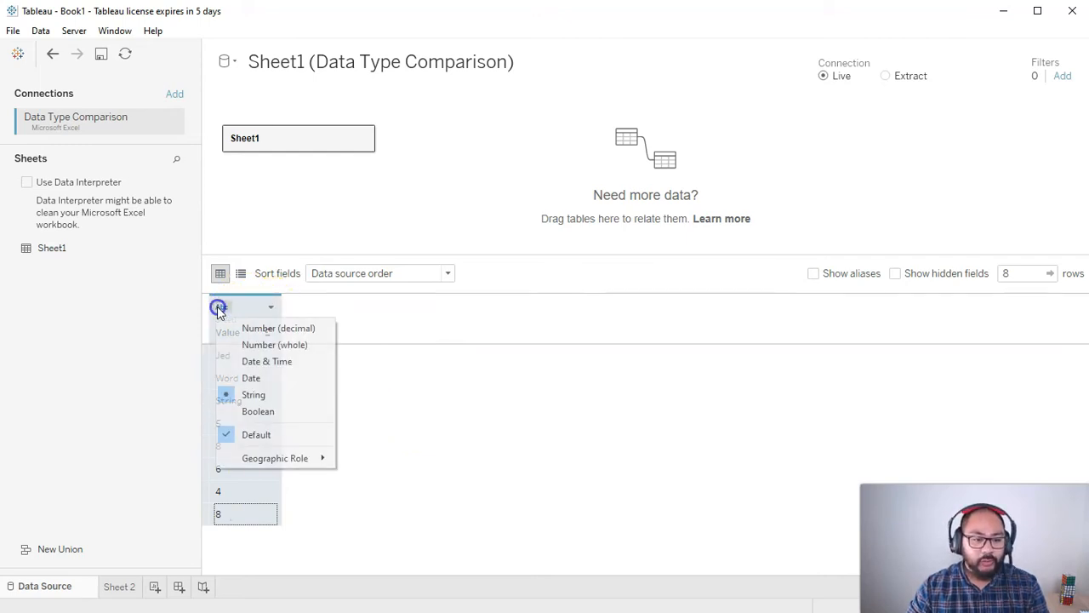
mouse_move(280, 326)
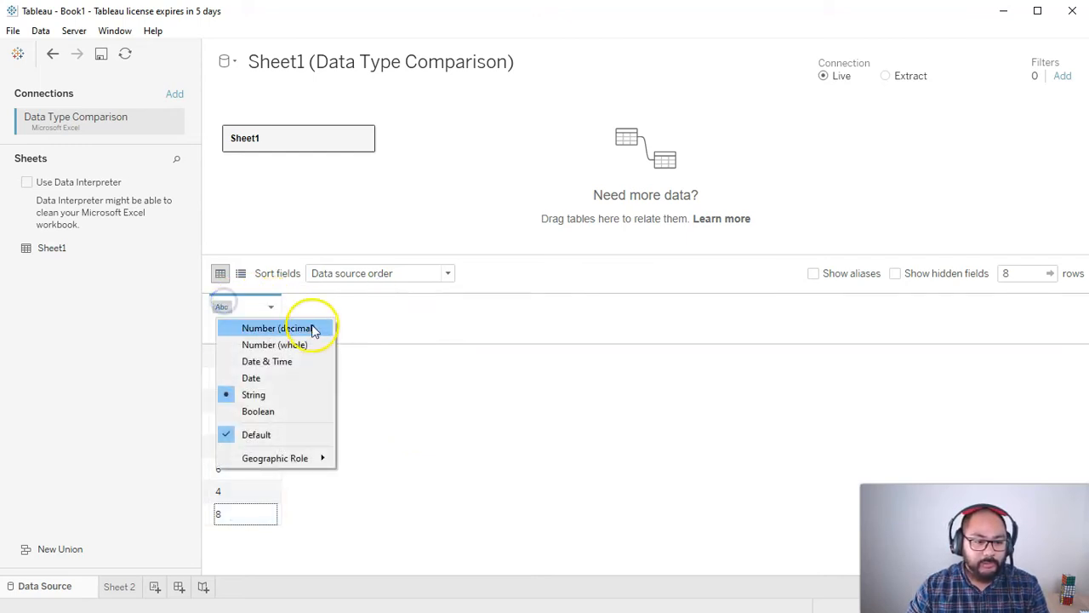
click(276, 327)
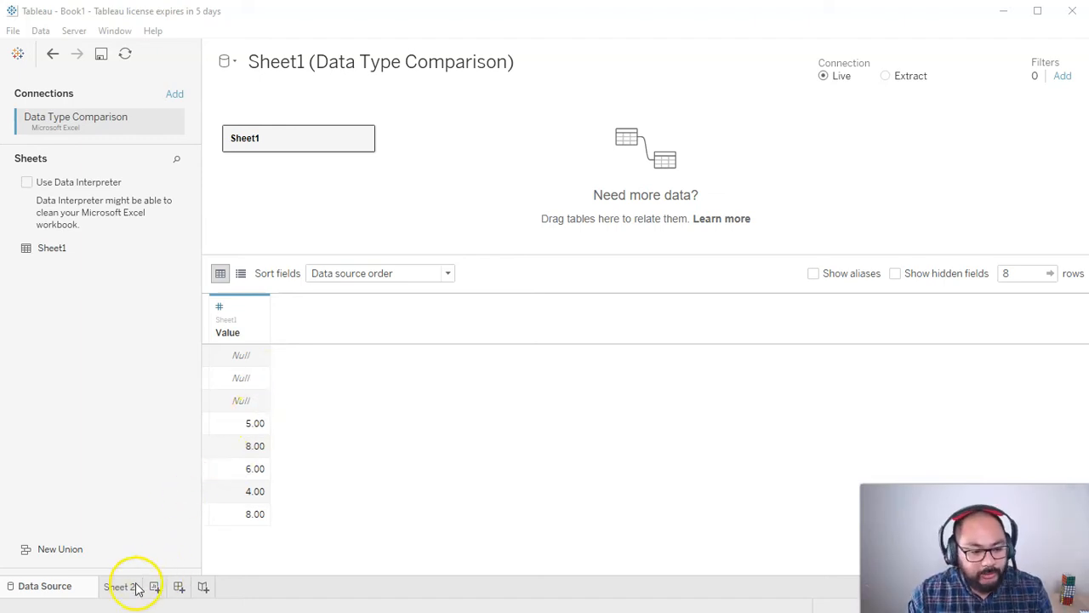
Step: Switch from the data source page to the blank Sheet 2 worksheet
click(153, 585)
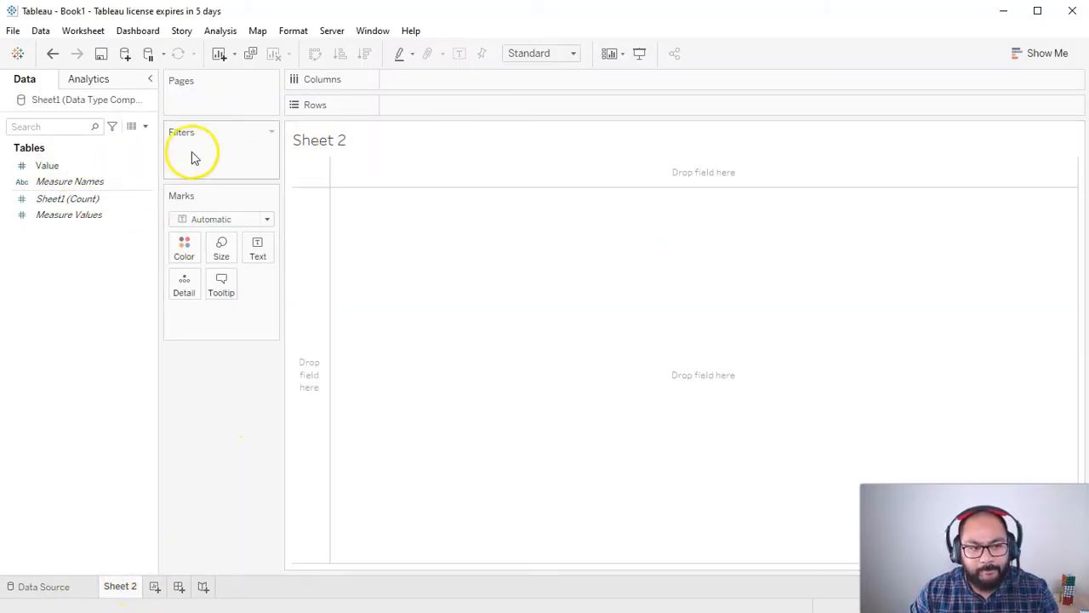
mouse_move(110, 553)
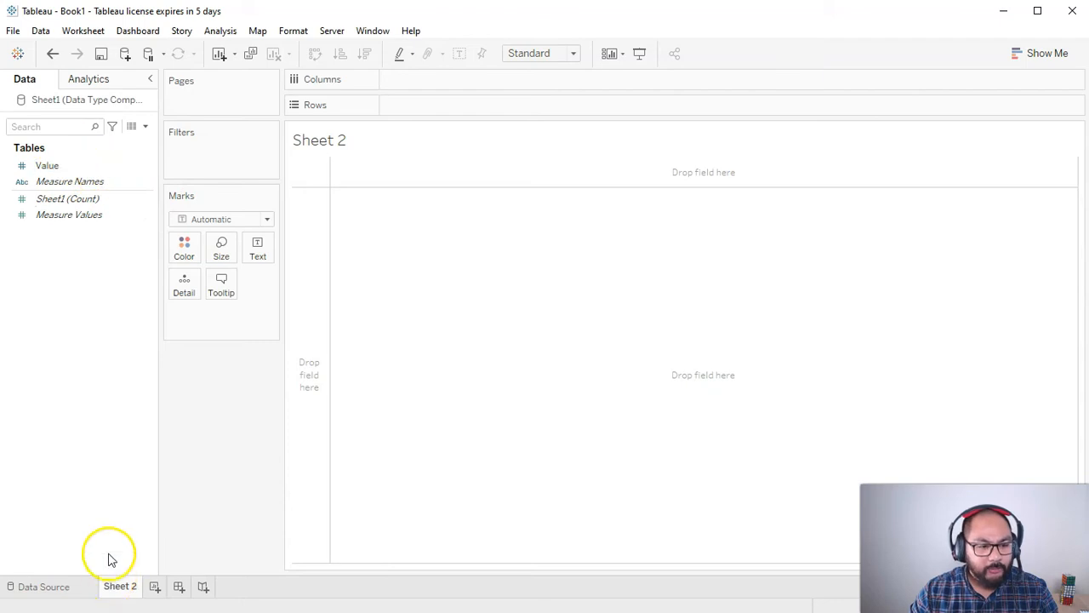
click(44, 586)
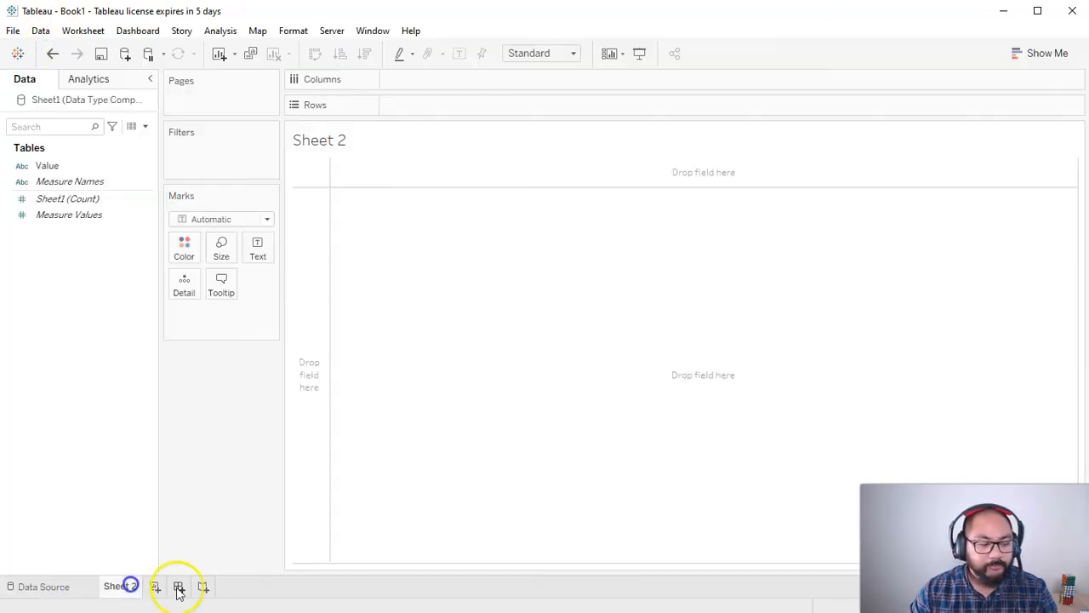
Step: Create a calculated field Times 2 with the formula [Value] * 2
right_click(58, 250)
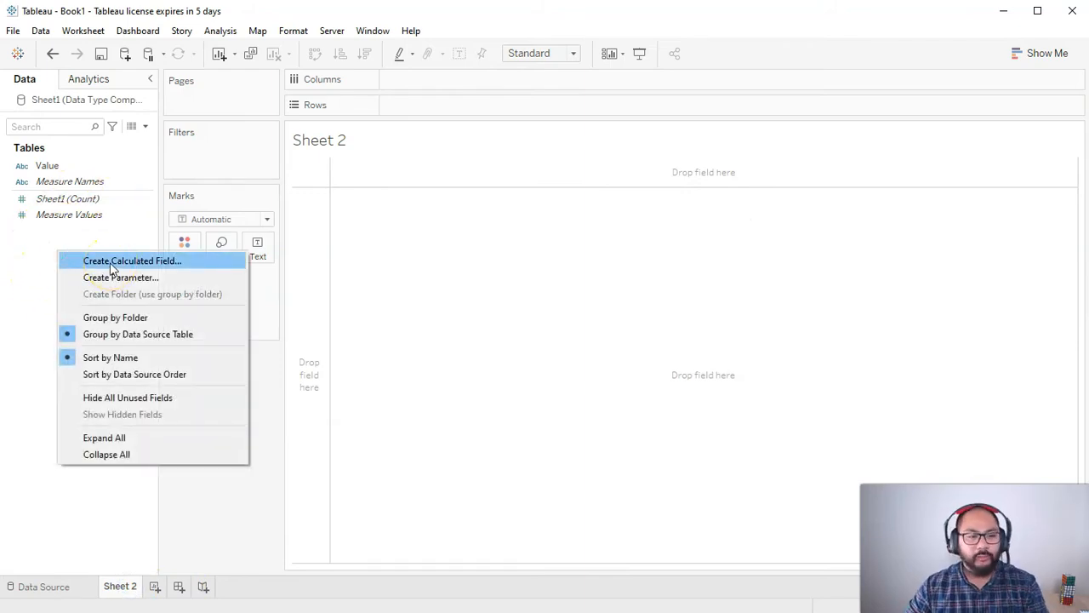
click(110, 264)
text(Times 2)
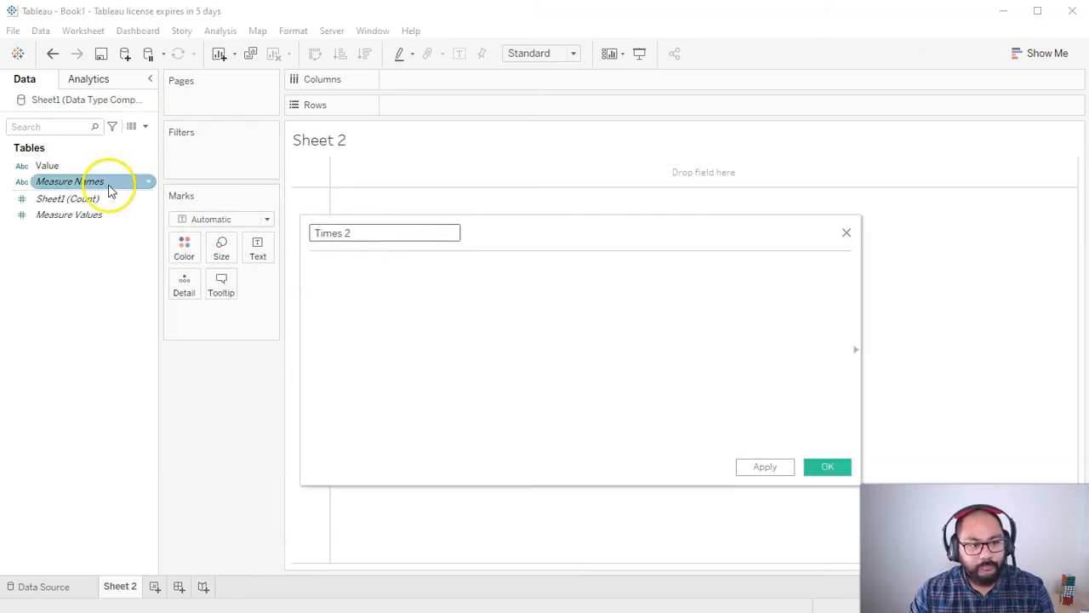
text([Value])
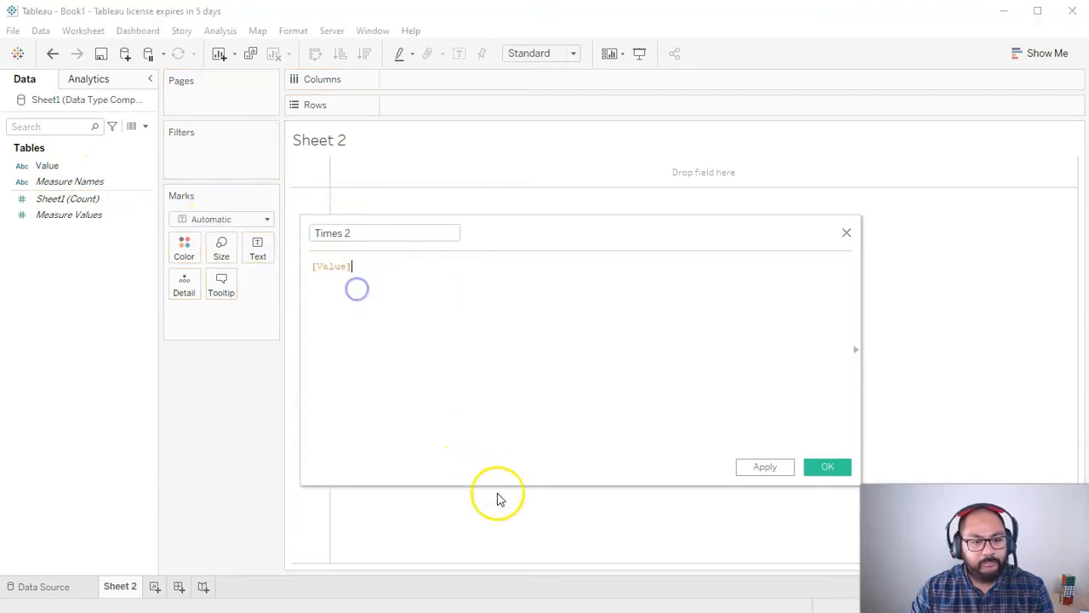
text(* 2.1536854684)
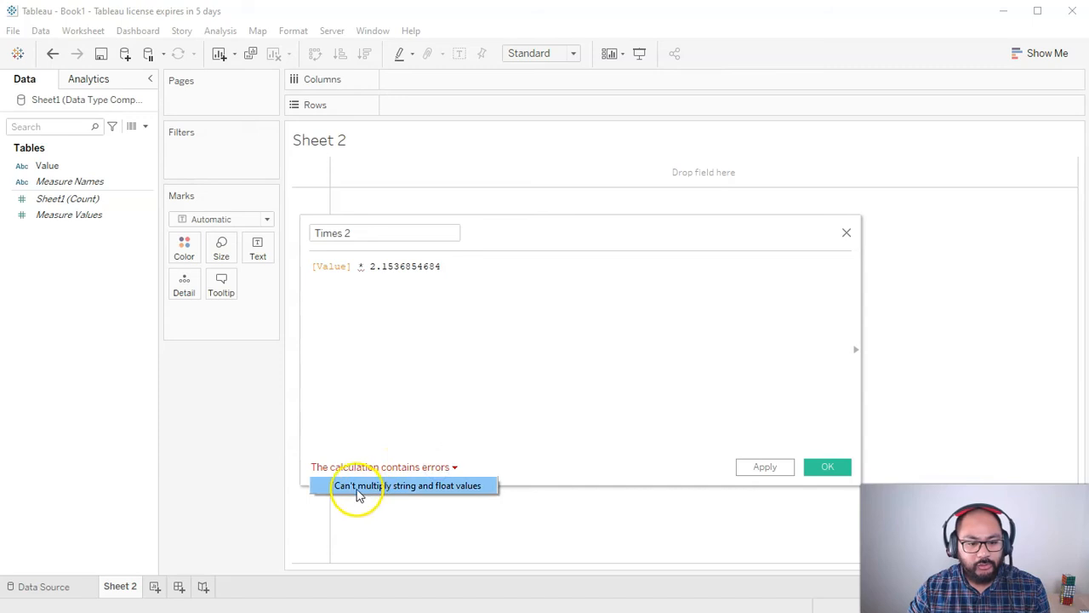
mouse_move(34, 170)
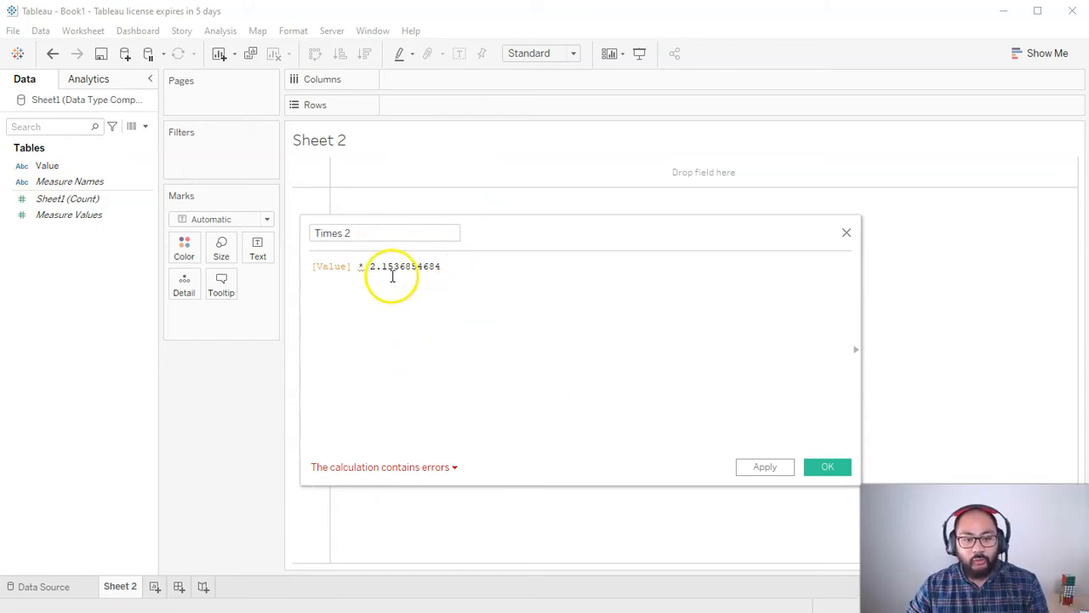
click(827, 466)
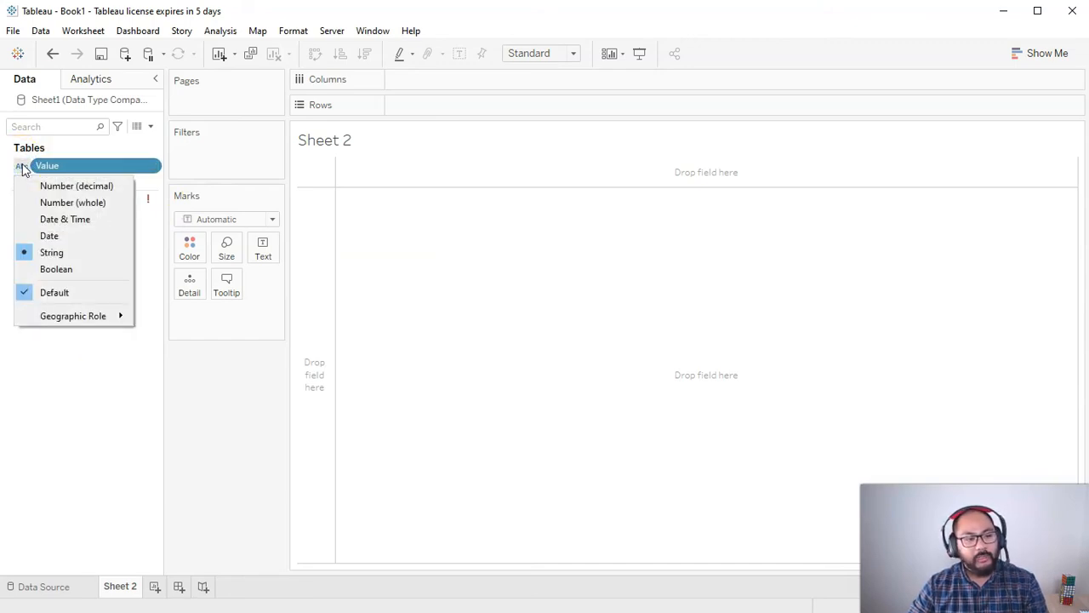
click(75, 185)
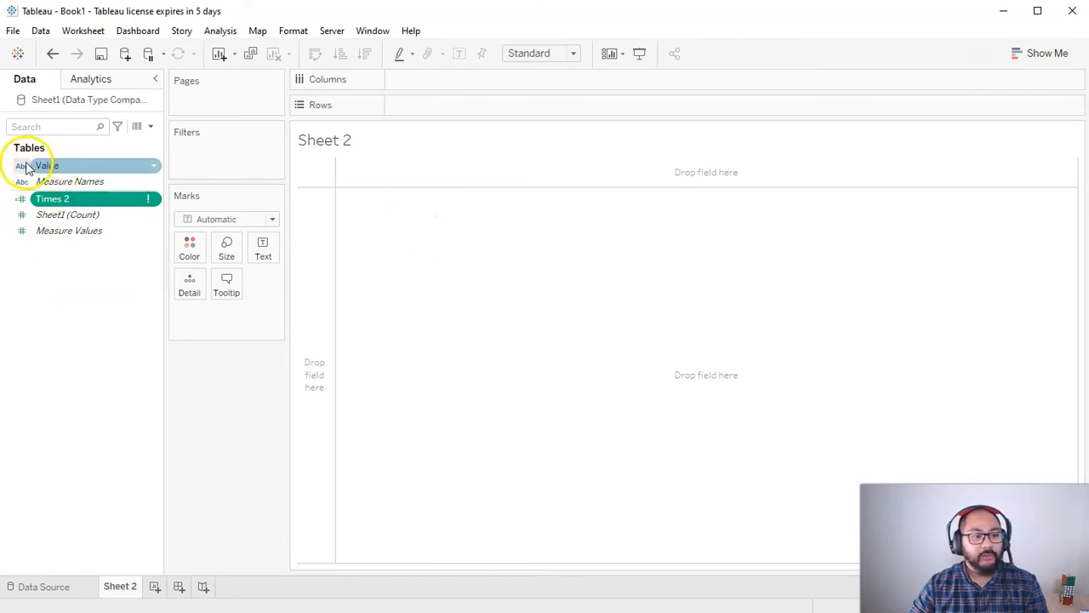
click(153, 165)
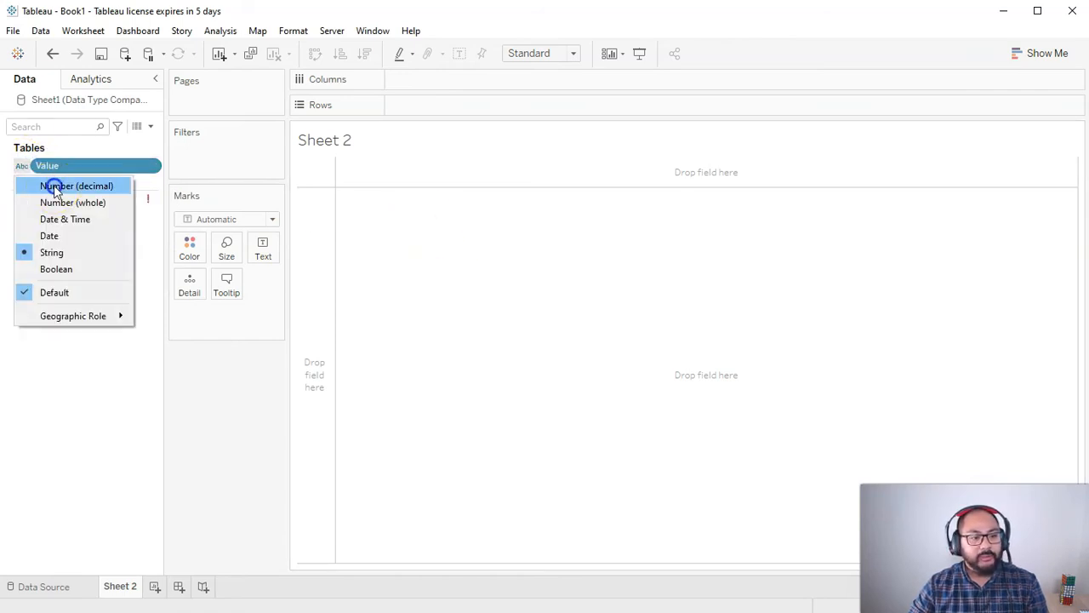
click(75, 186)
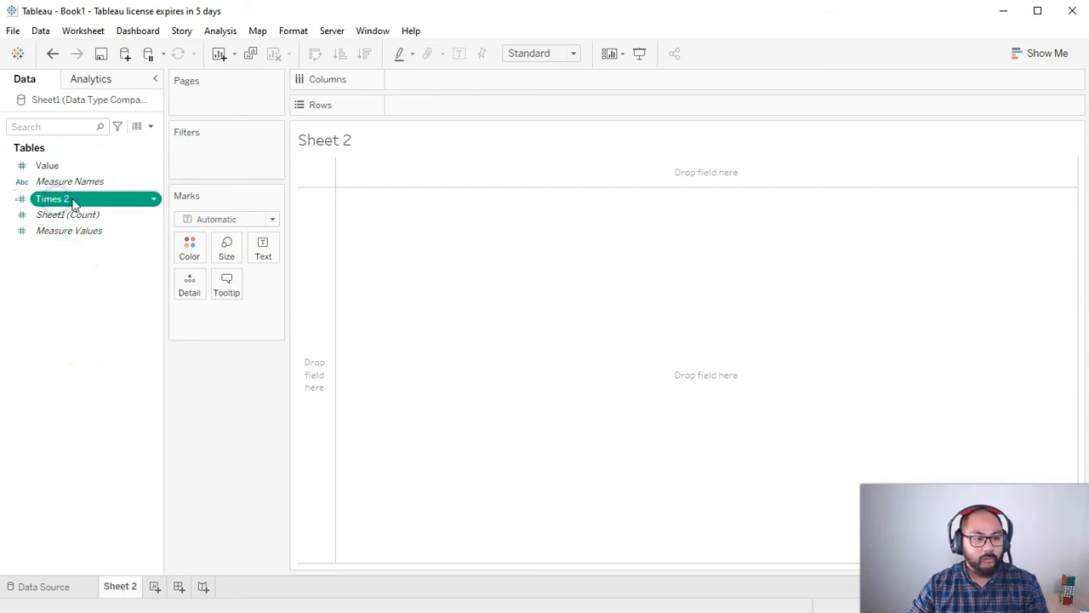
drag(51, 197, 443, 105)
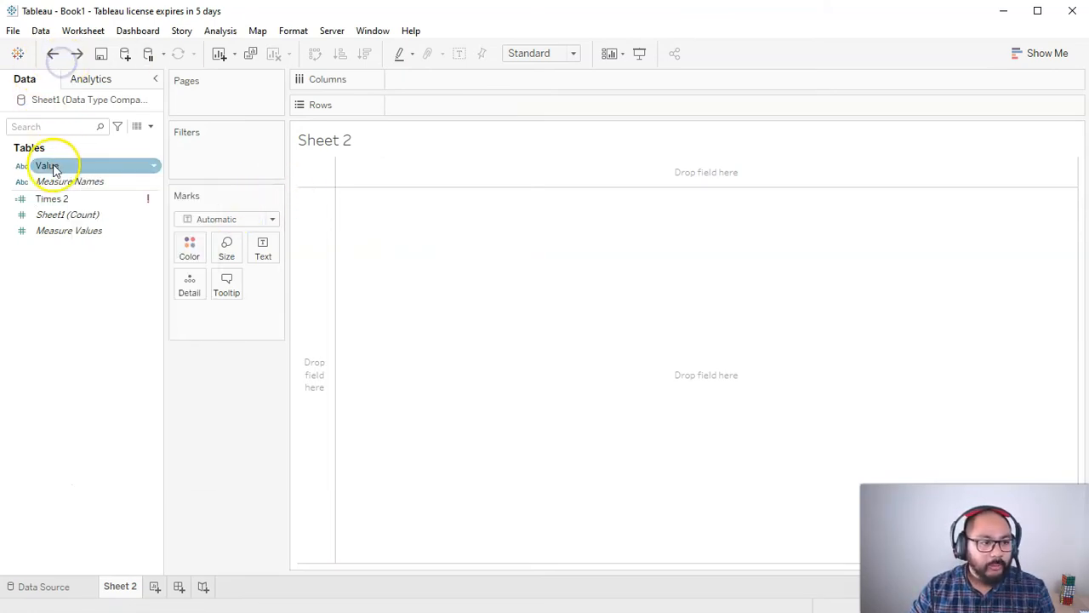
Step: Duplicate the Value field as Value (copy) and check its formula equals Value
right_click(47, 165)
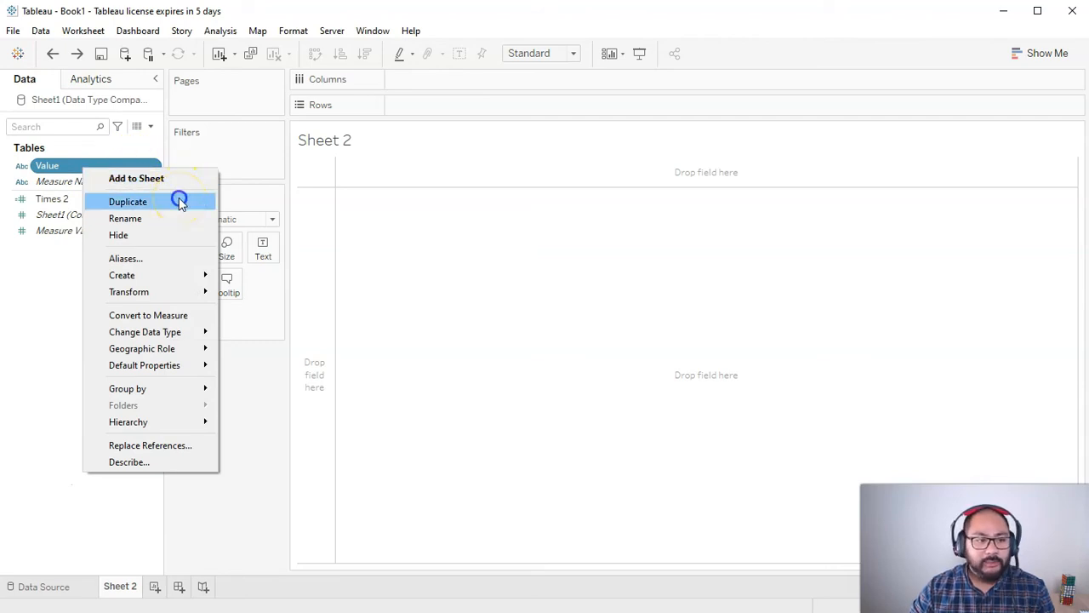
click(128, 200)
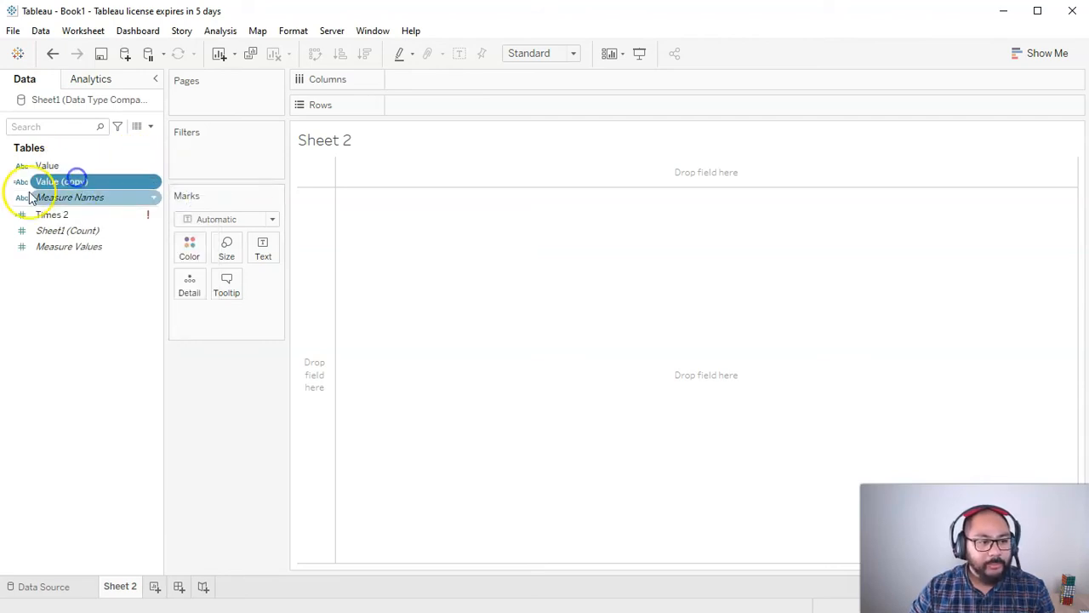
right_click(62, 181)
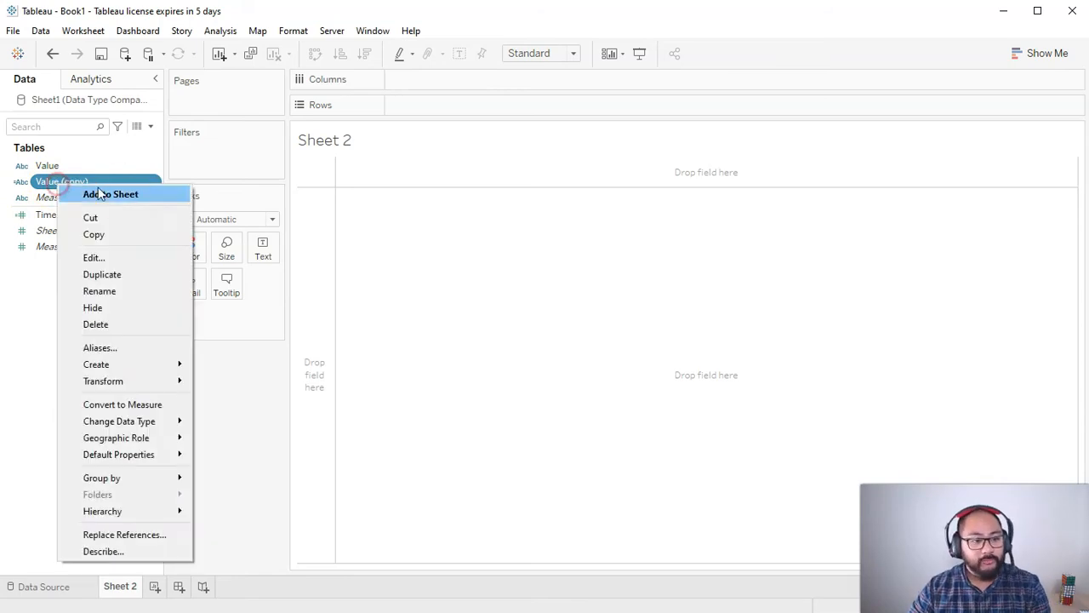
click(93, 257)
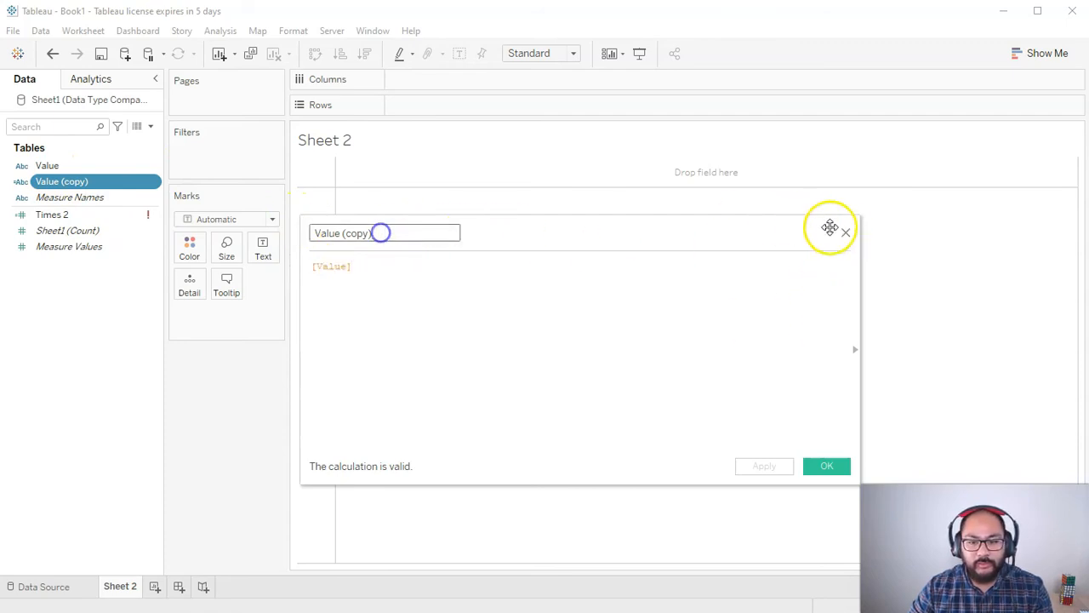
click(827, 467)
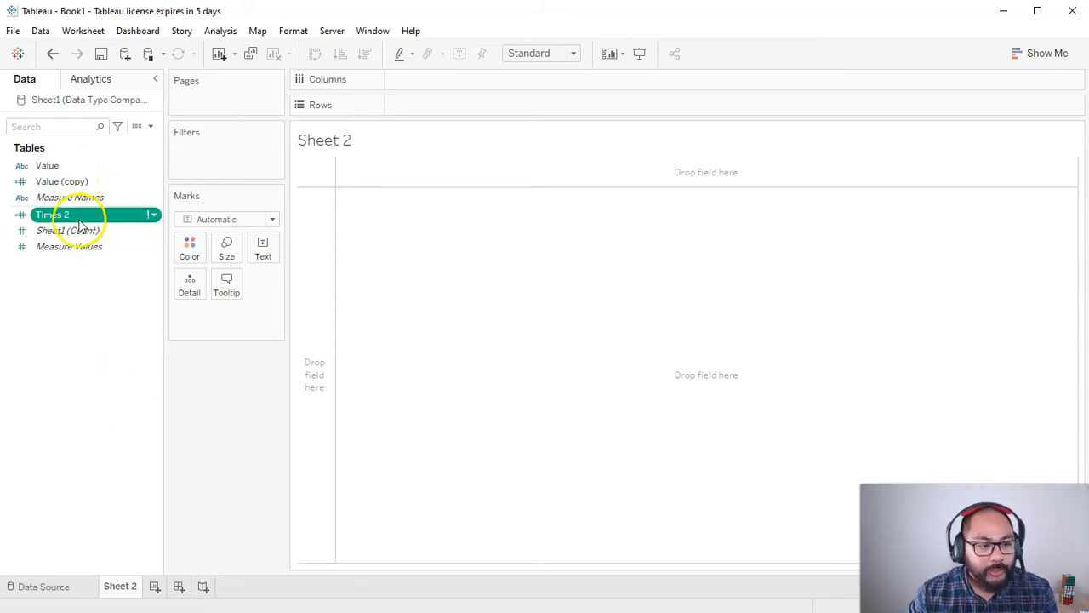
Step: Rename the copy Value (Number) and change Times 2 to multiply [Value (Number)] by 2
double_click(53, 214)
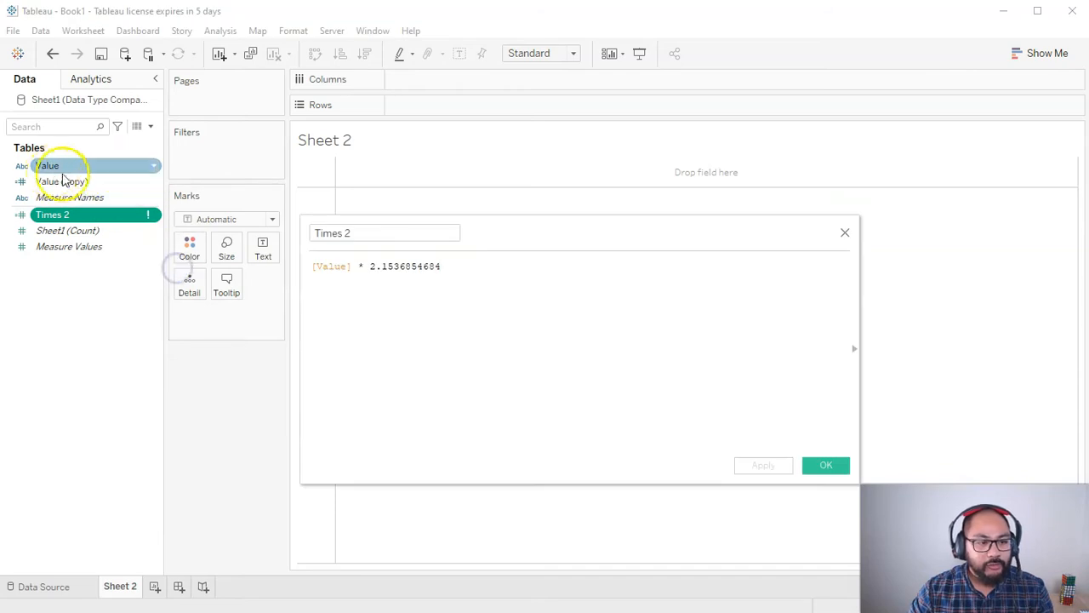
click(823, 465)
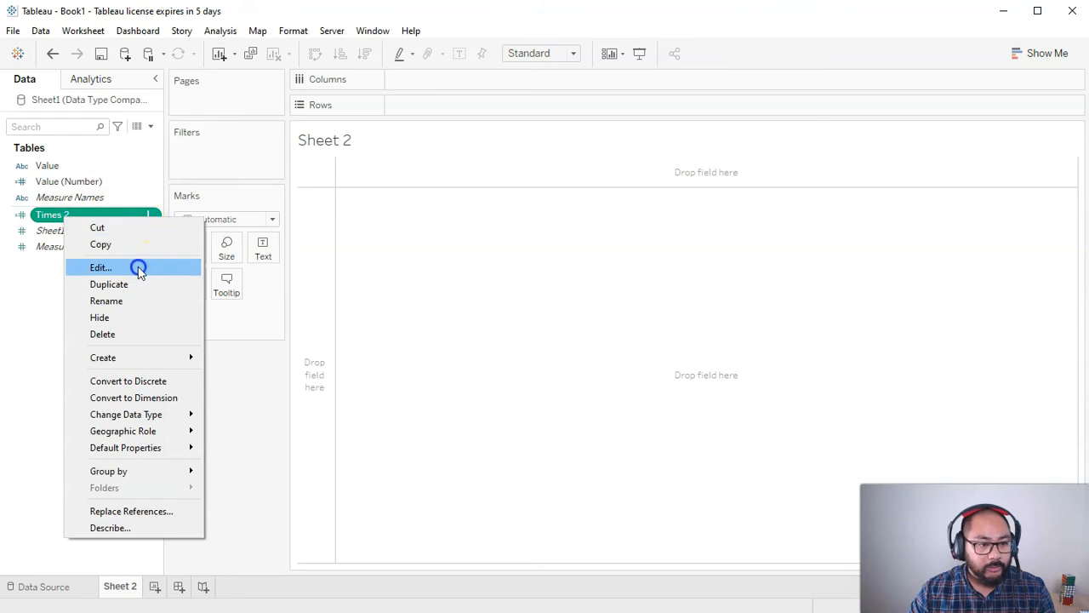
click(100, 267)
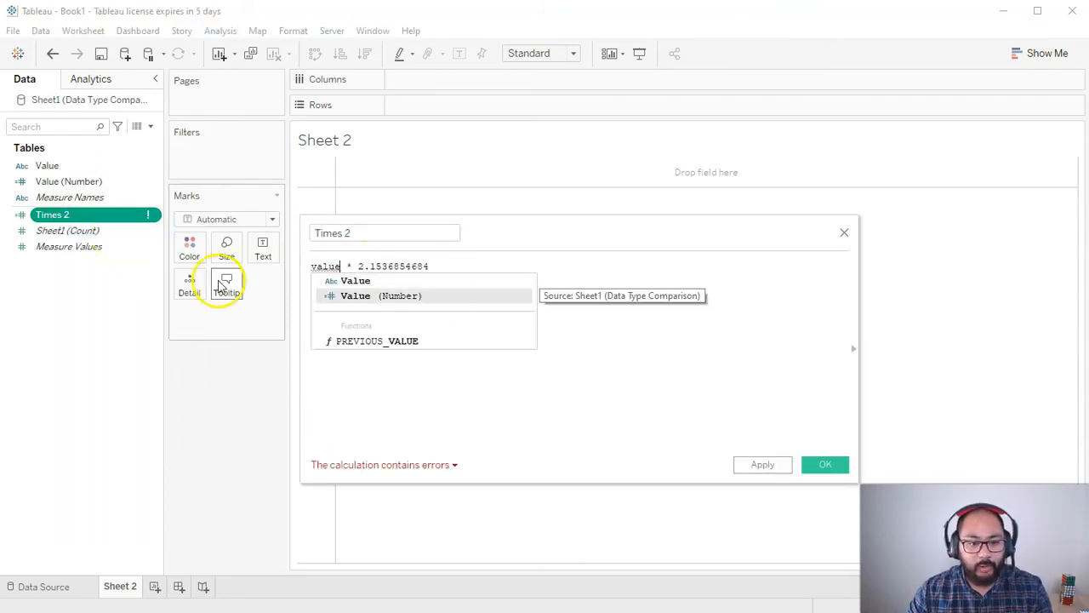
click(381, 296)
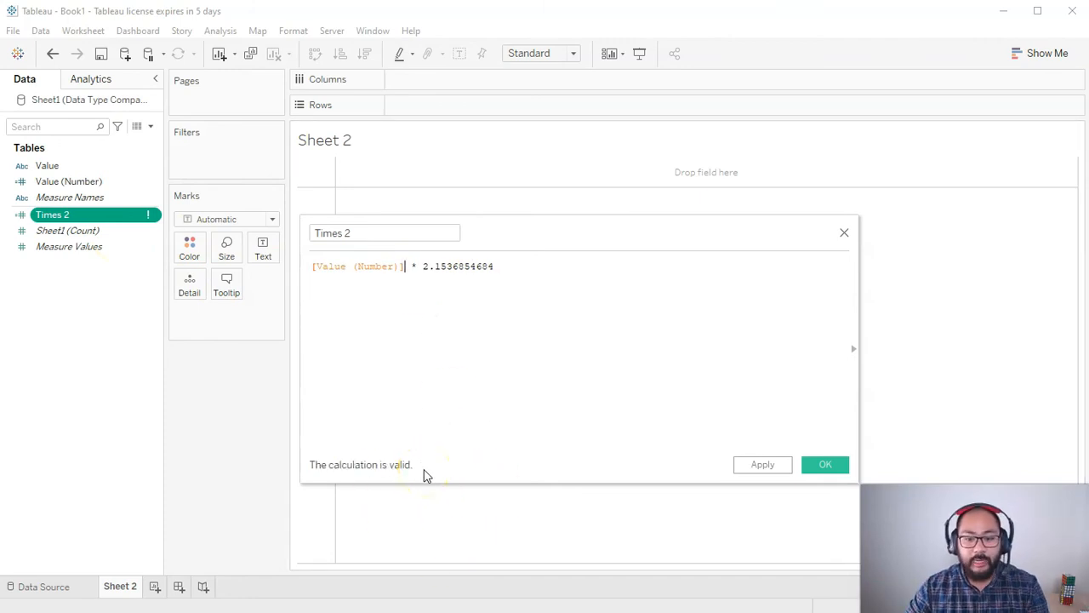
click(823, 463)
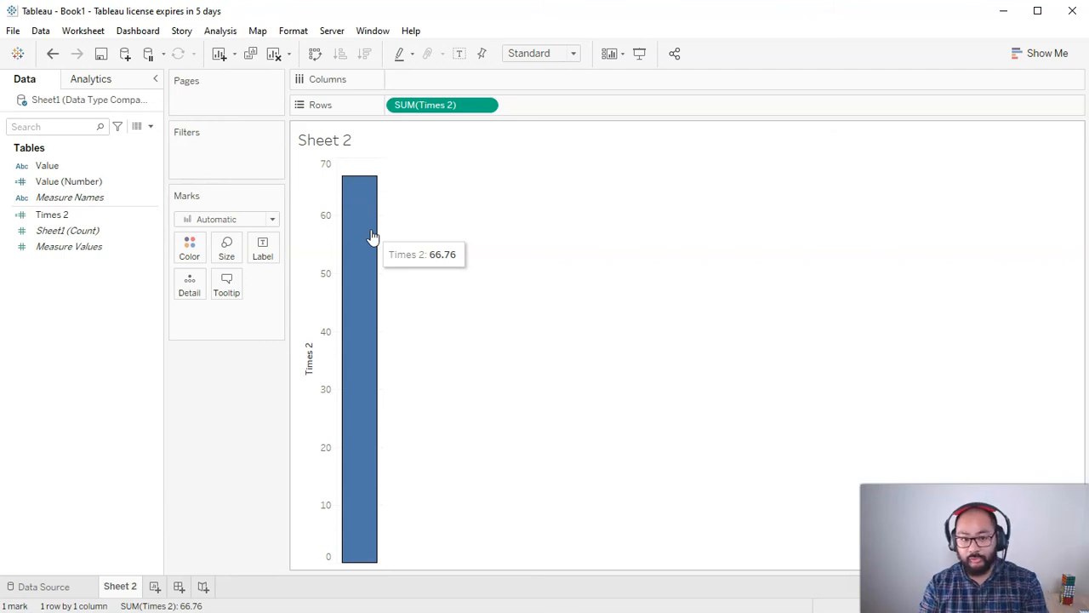
mouse_move(400, 247)
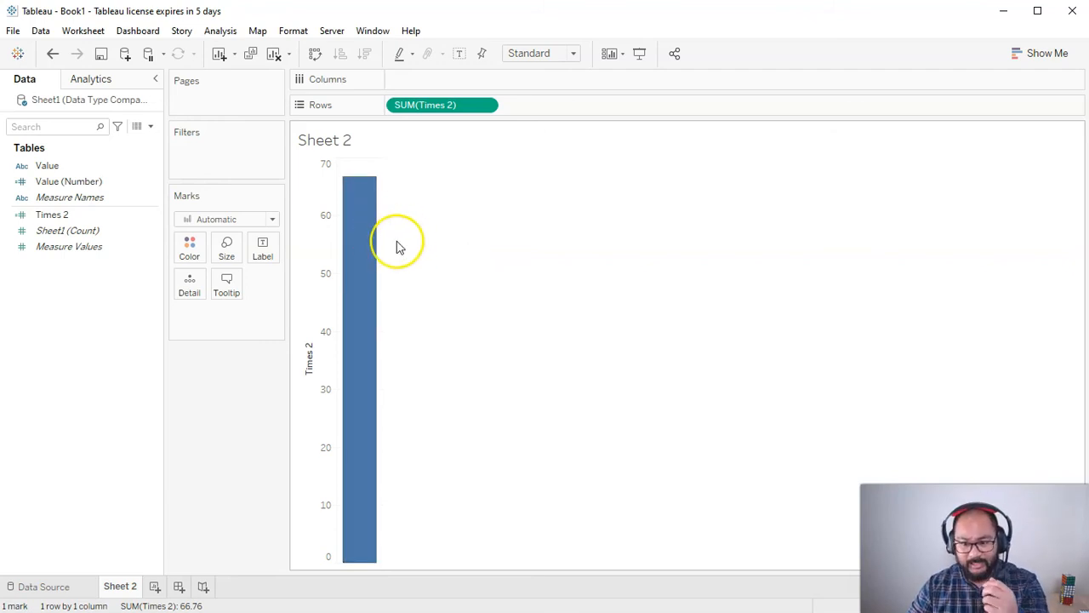
mouse_move(388, 265)
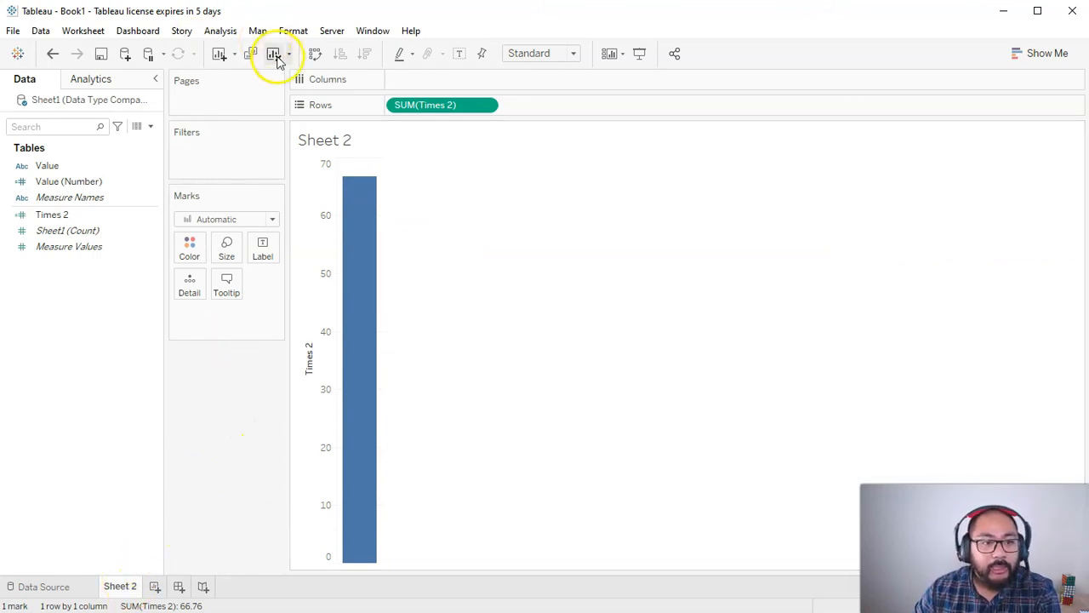
Step: Build a table of Value beside Value (Number) and filter Value (Number) to Null only
click(273, 53)
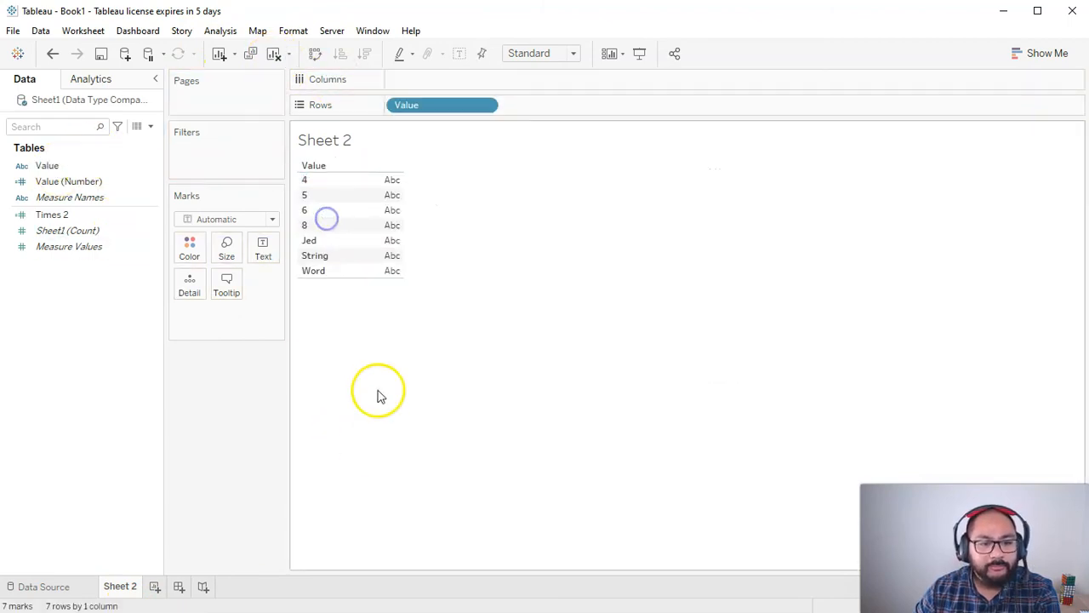
click(68, 181)
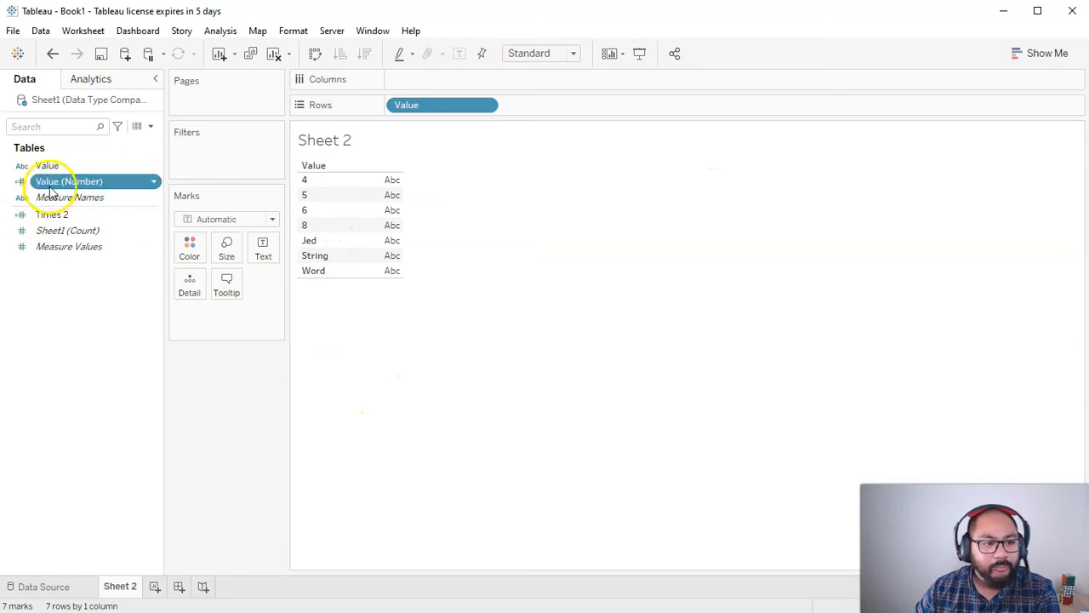
drag(68, 180, 541, 105)
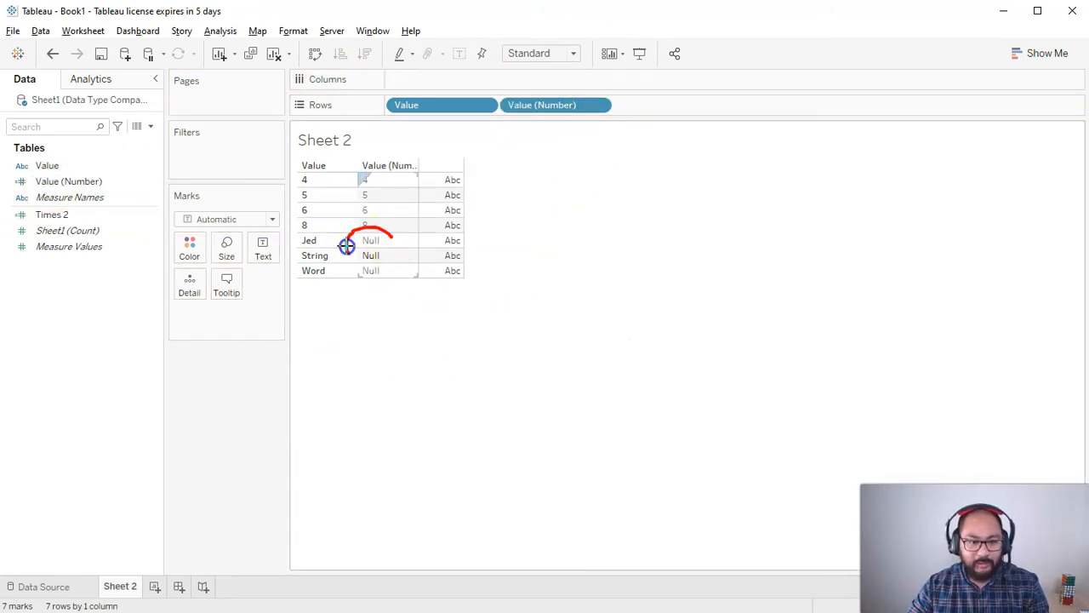
click(48, 165)
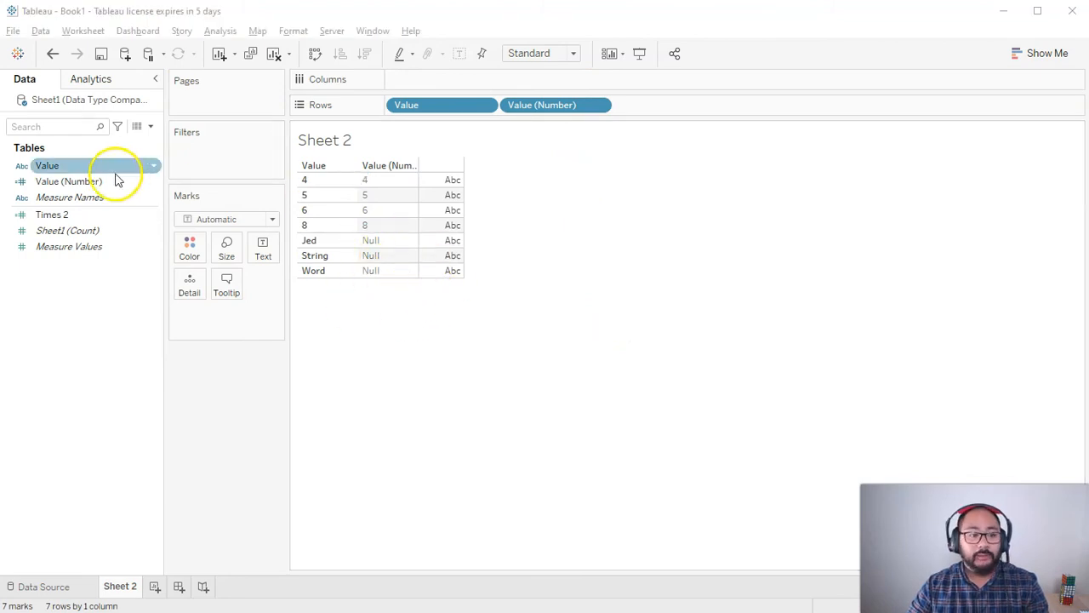
drag(69, 180, 225, 145)
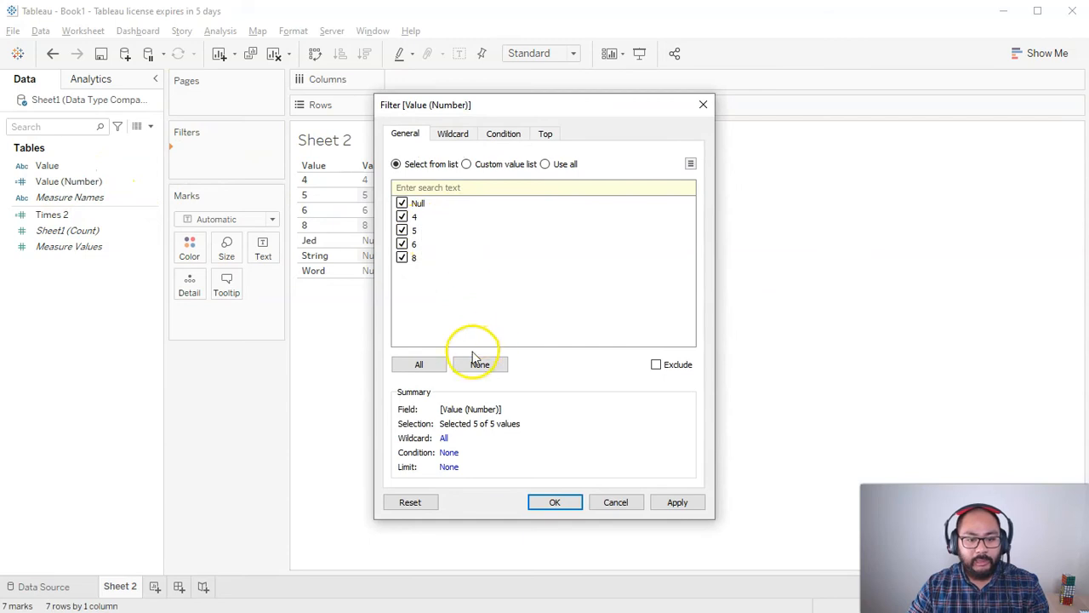
click(480, 364)
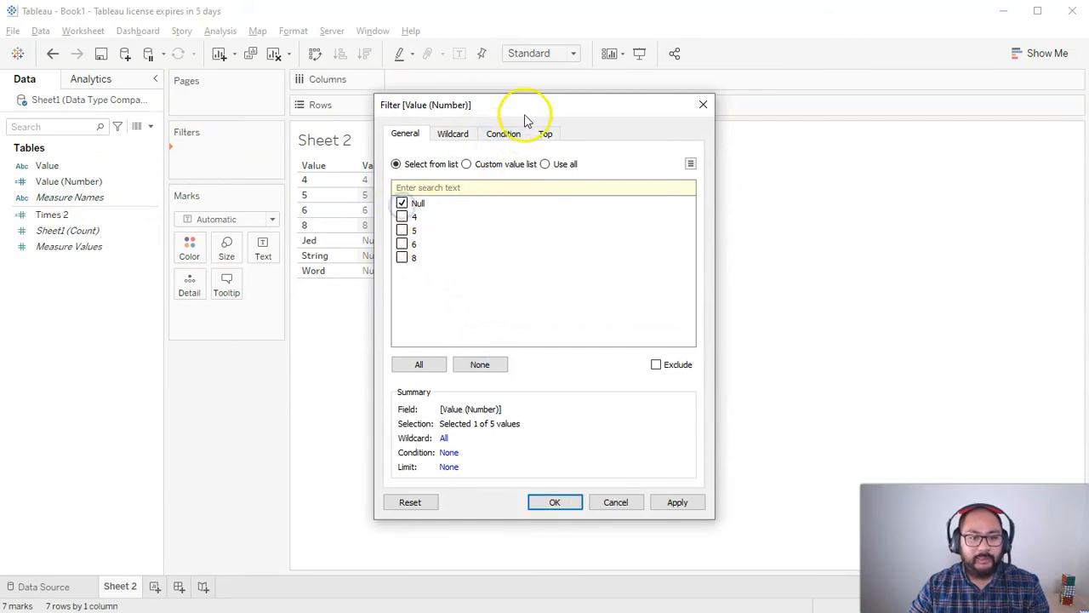
click(555, 500)
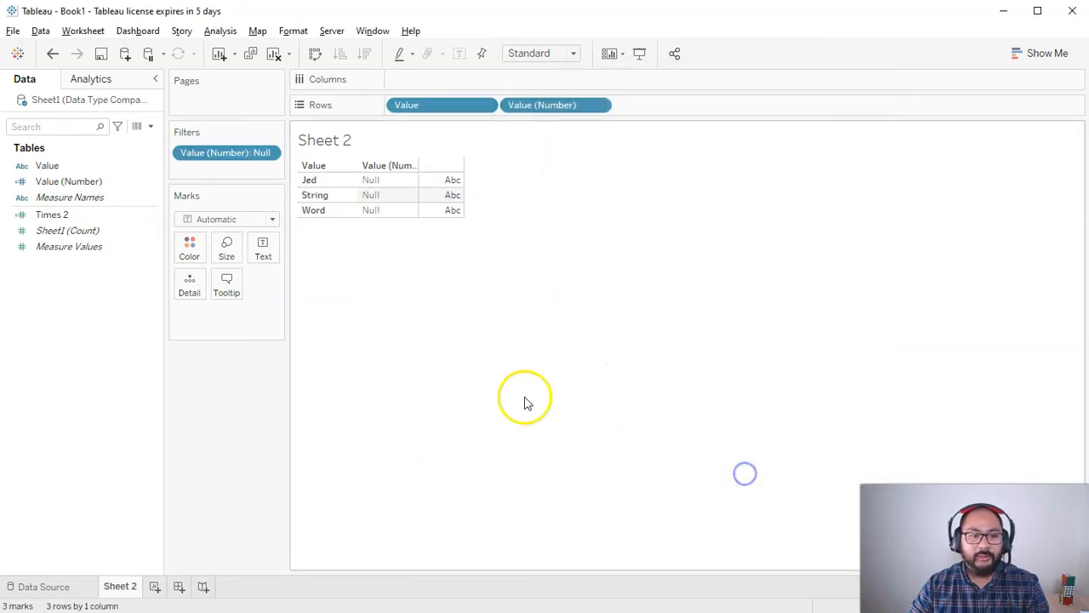